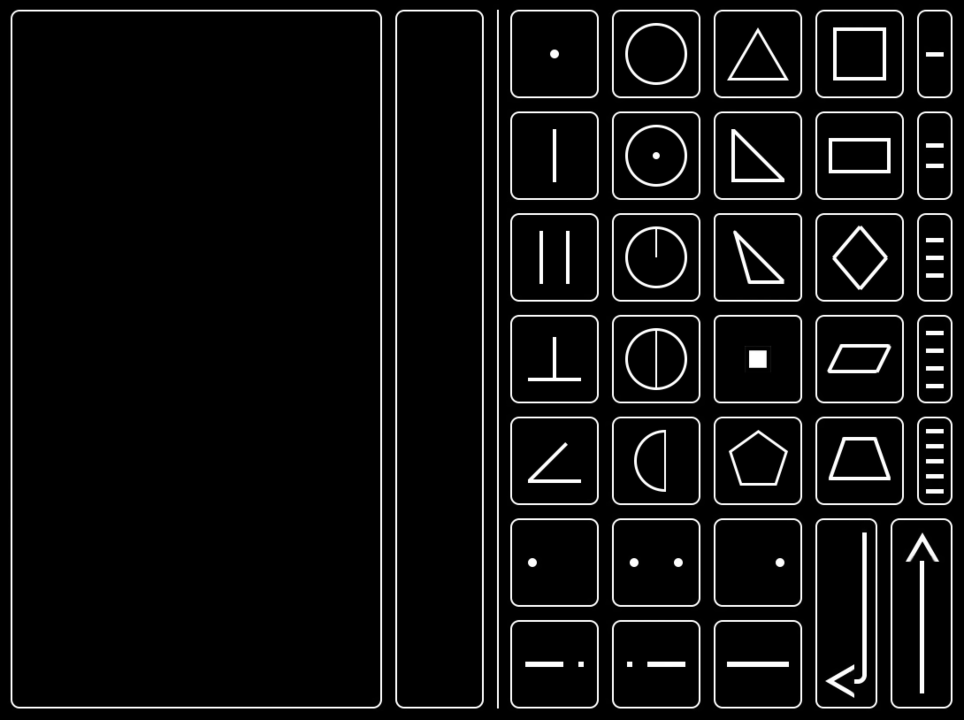
mouse_move(298, 405)
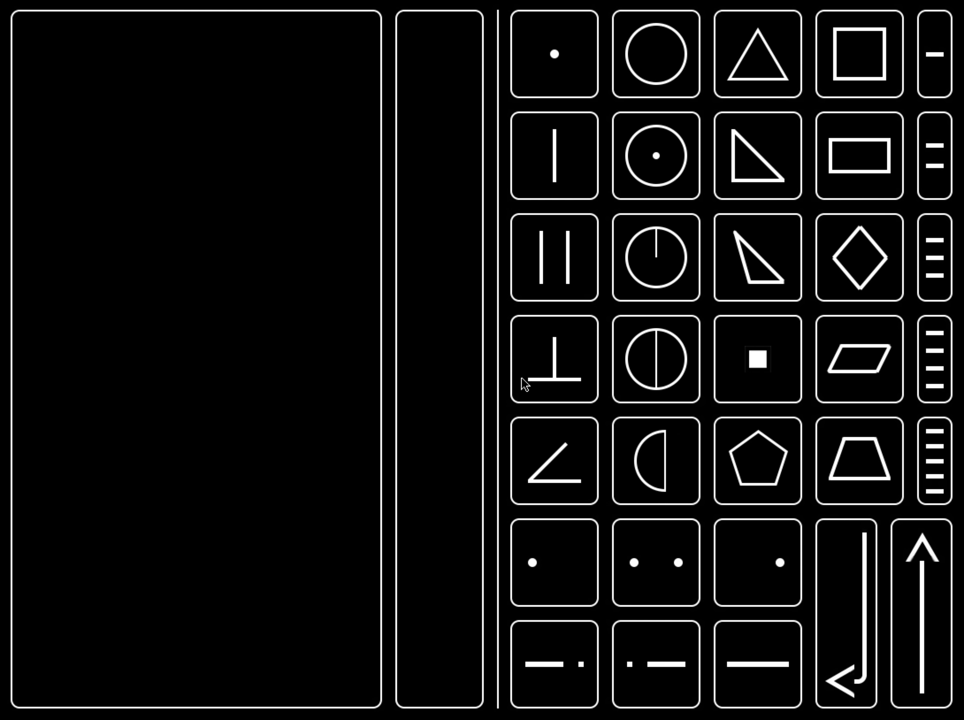
mouse_move(318, 458)
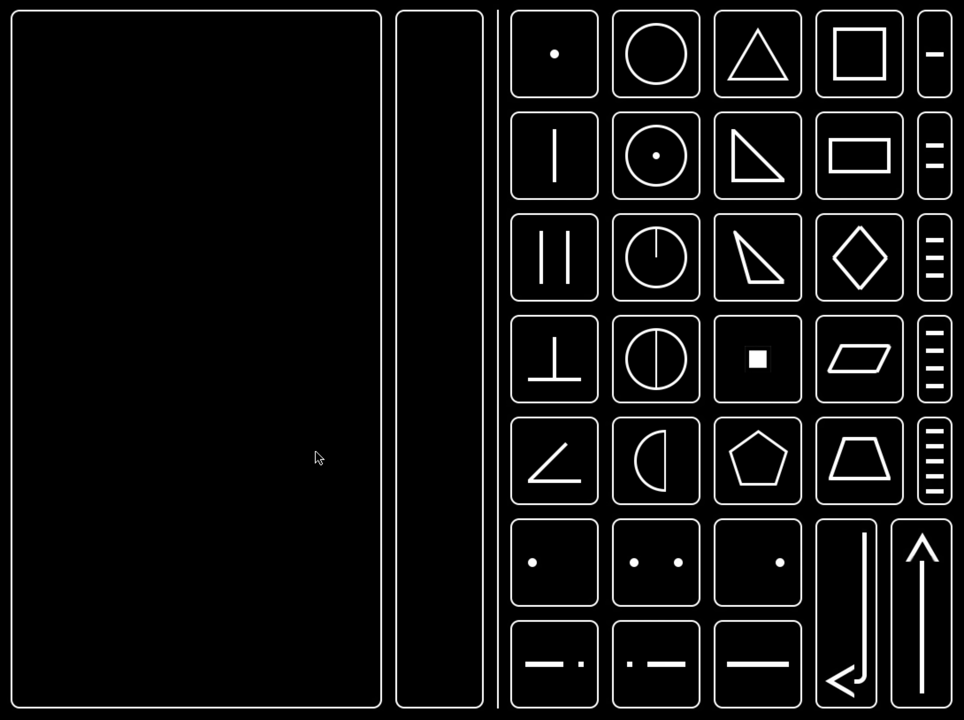
mouse_move(196, 417)
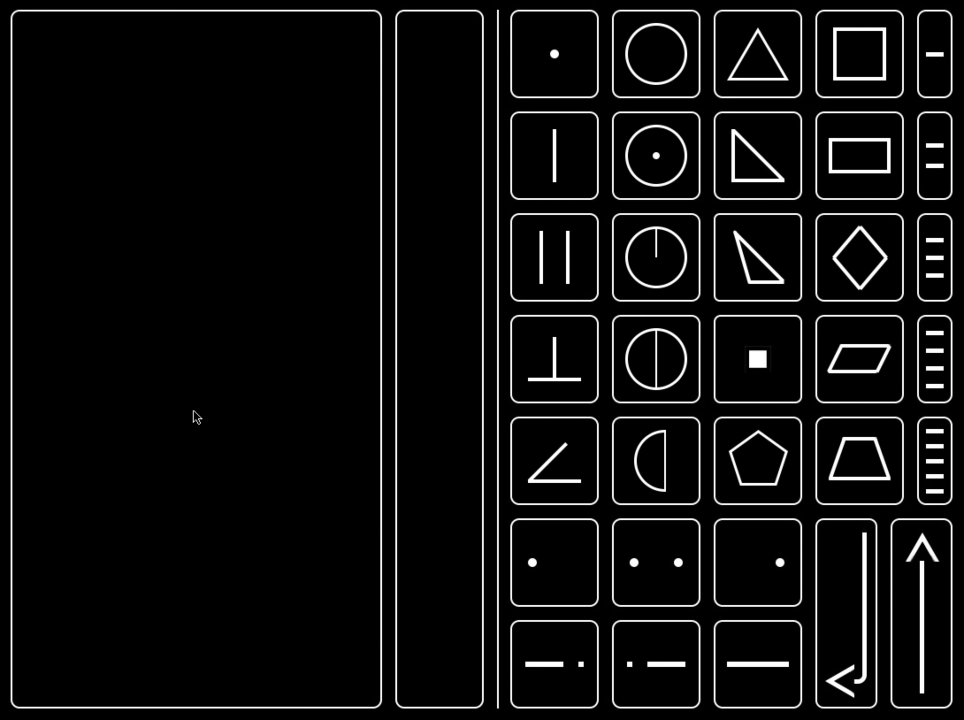
mouse_move(286, 364)
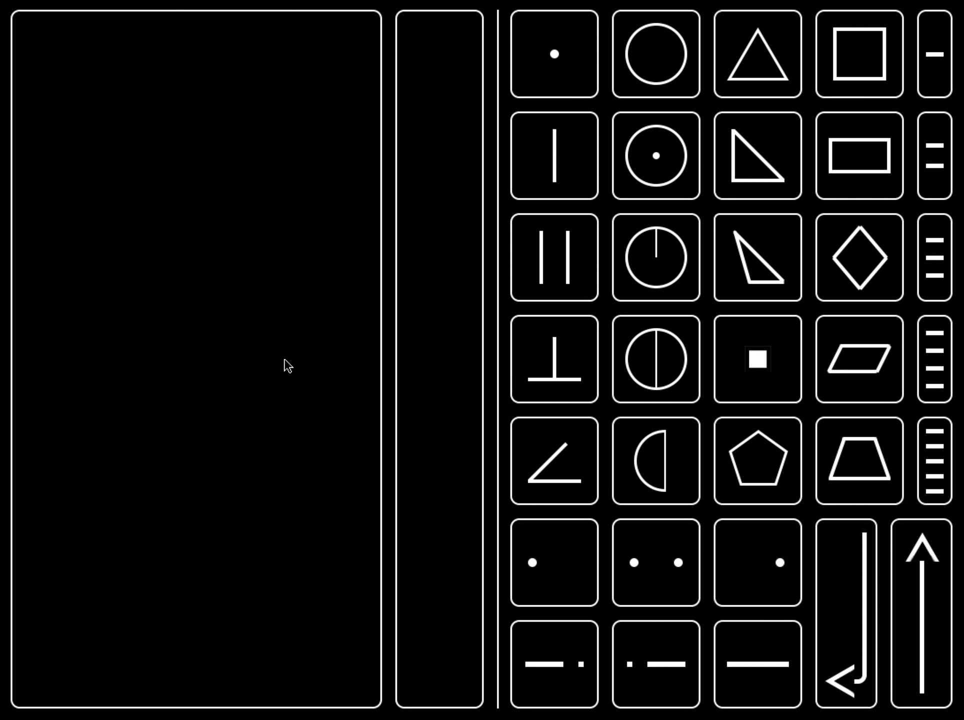
mouse_move(315, 352)
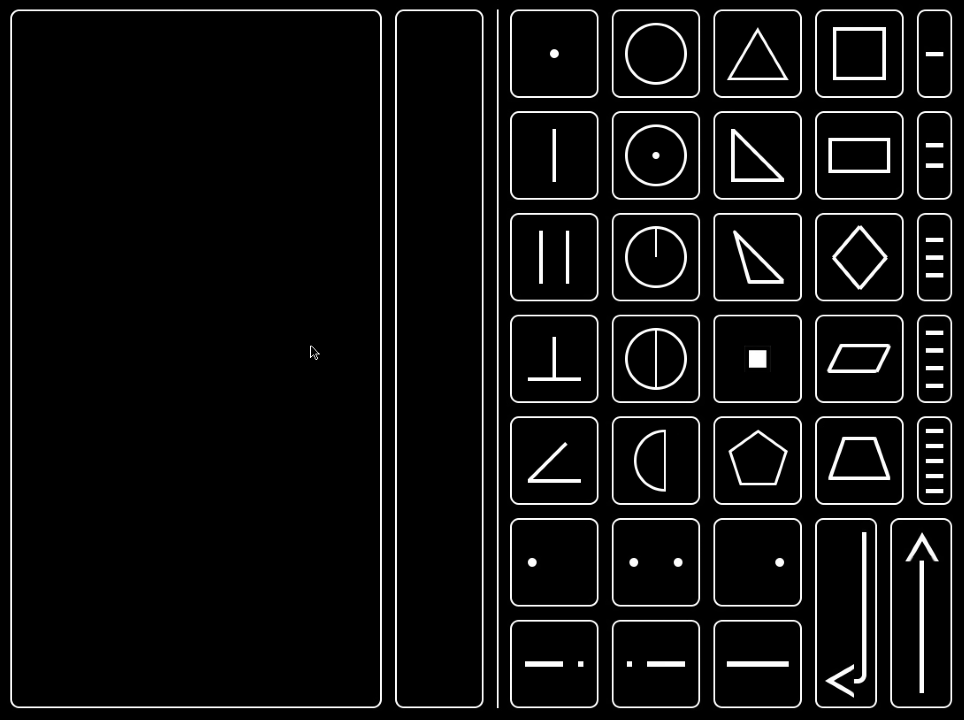
mouse_move(484, 540)
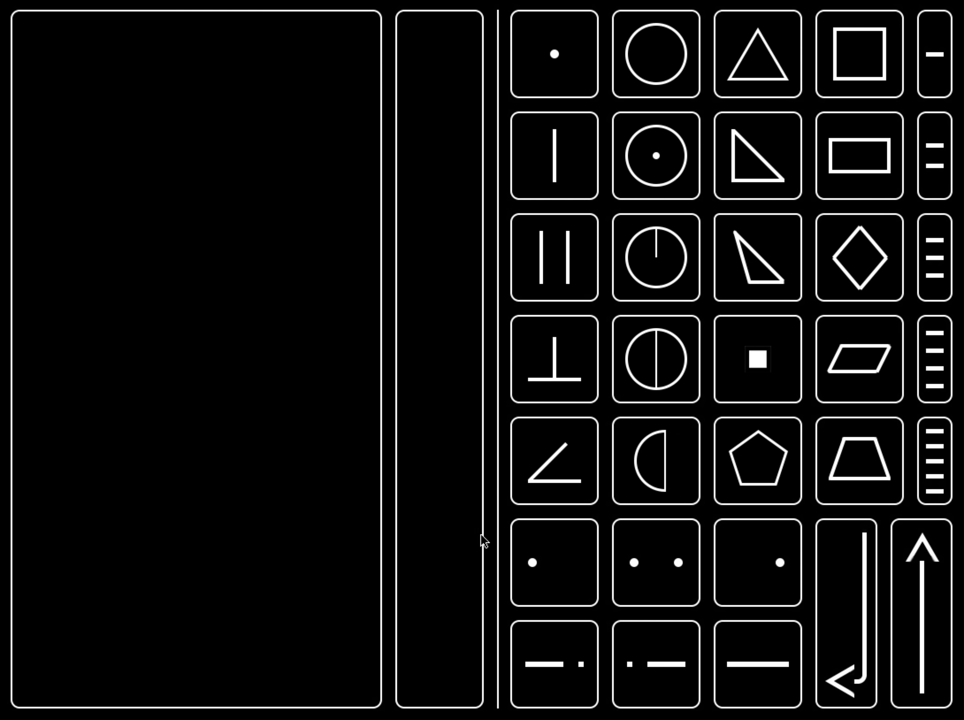
mouse_move(236, 129)
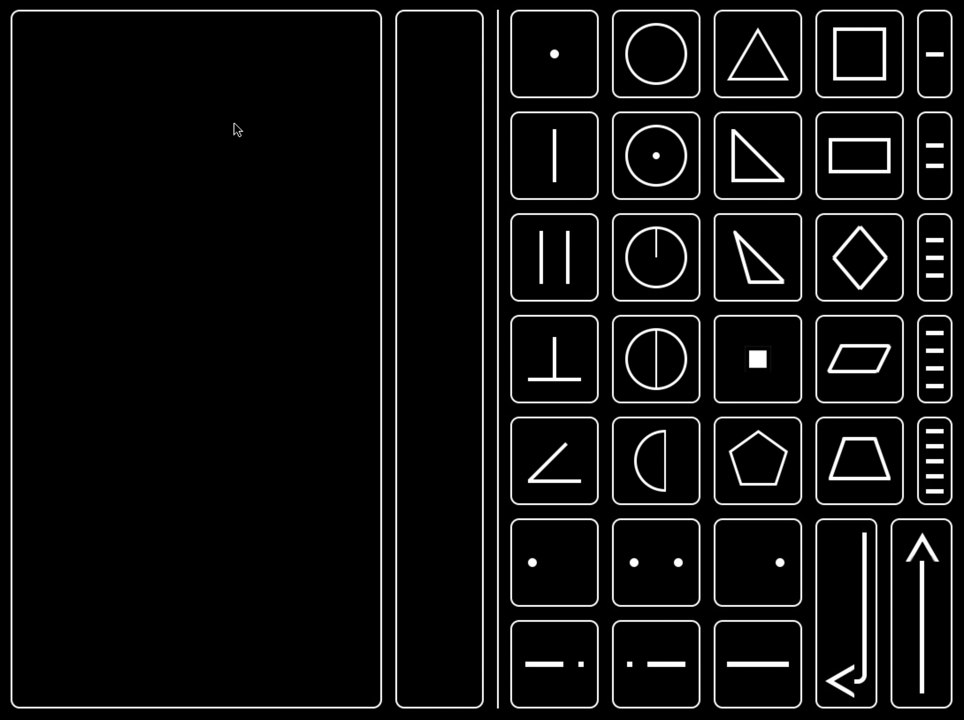
mouse_move(349, 637)
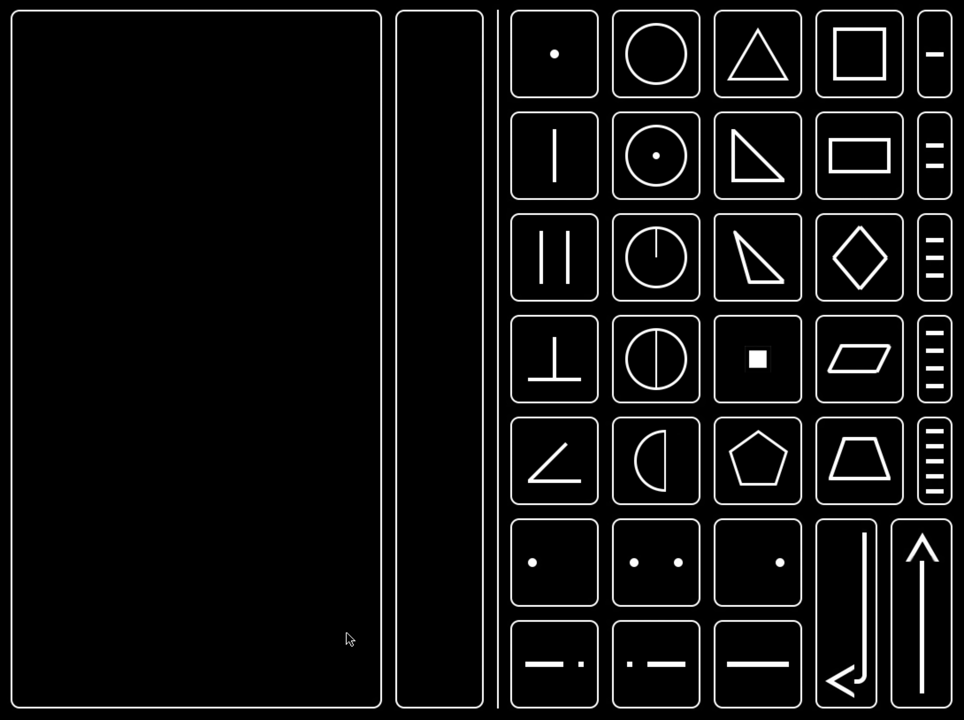
mouse_move(542, 432)
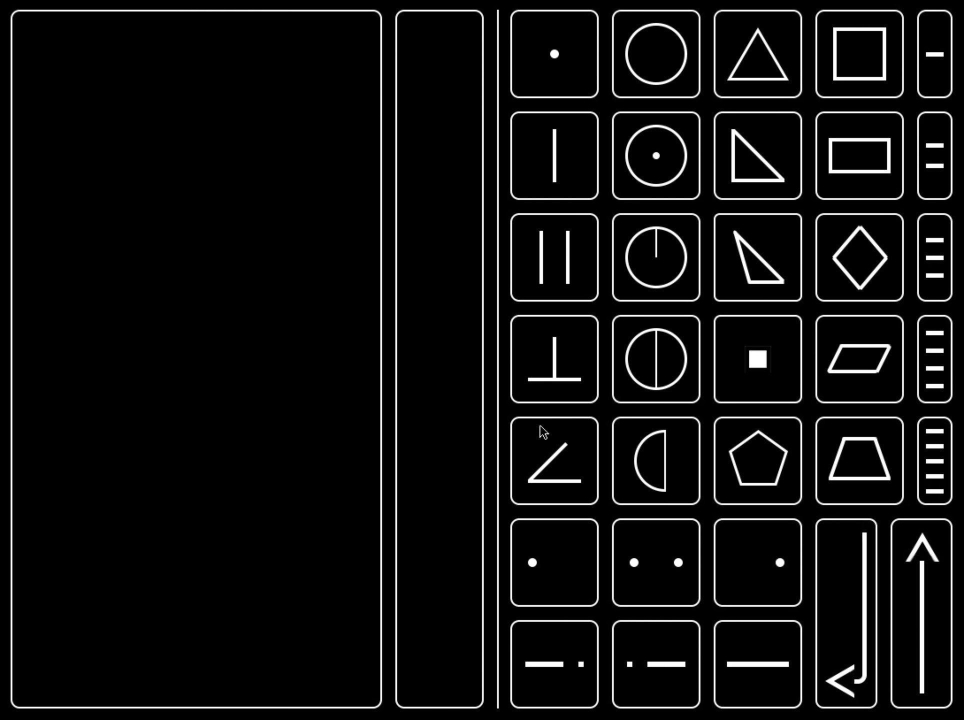
mouse_move(199, 315)
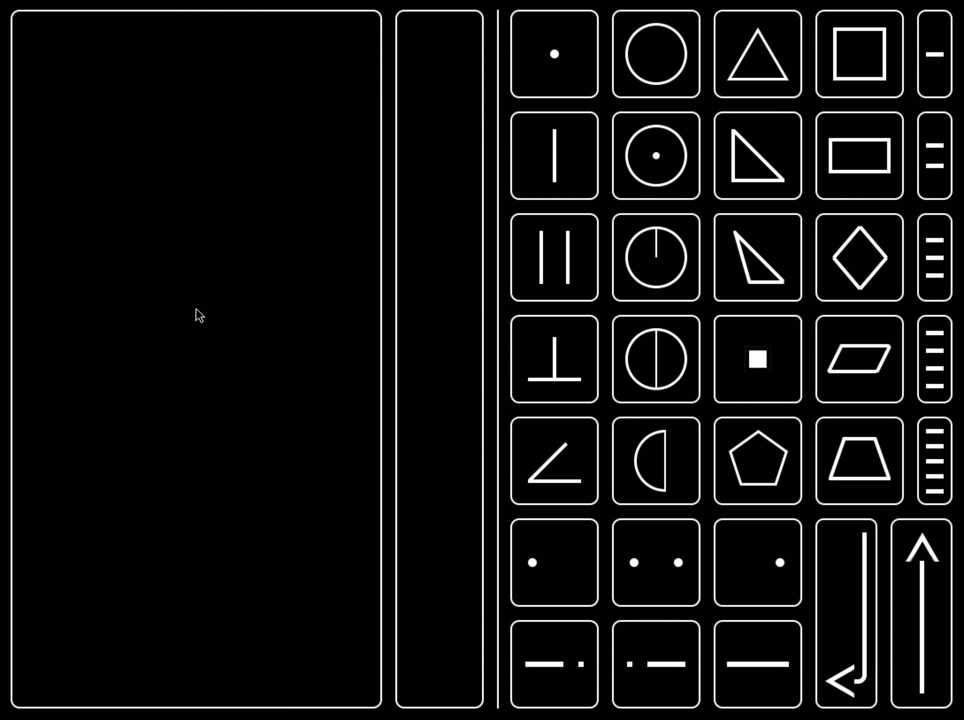
mouse_move(583, 394)
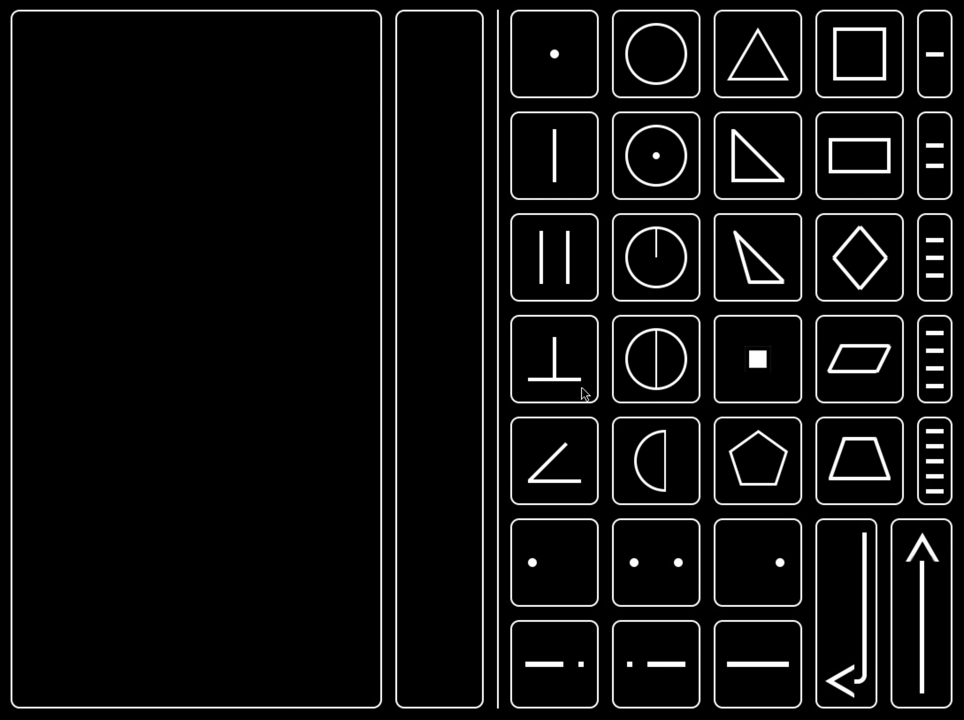
mouse_move(946, 40)
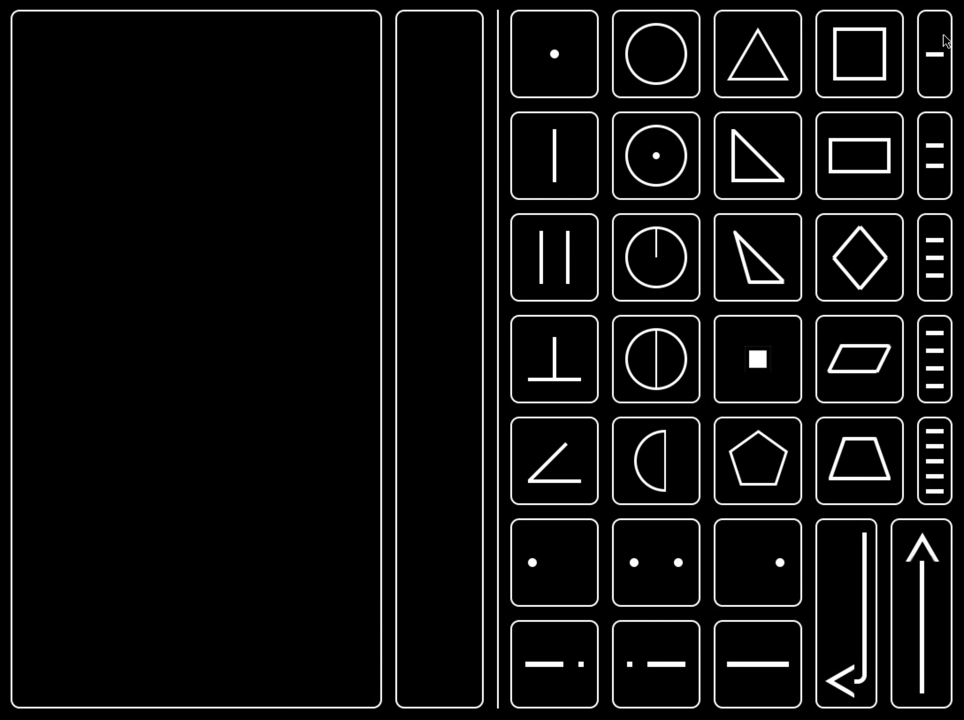
mouse_move(871, 659)
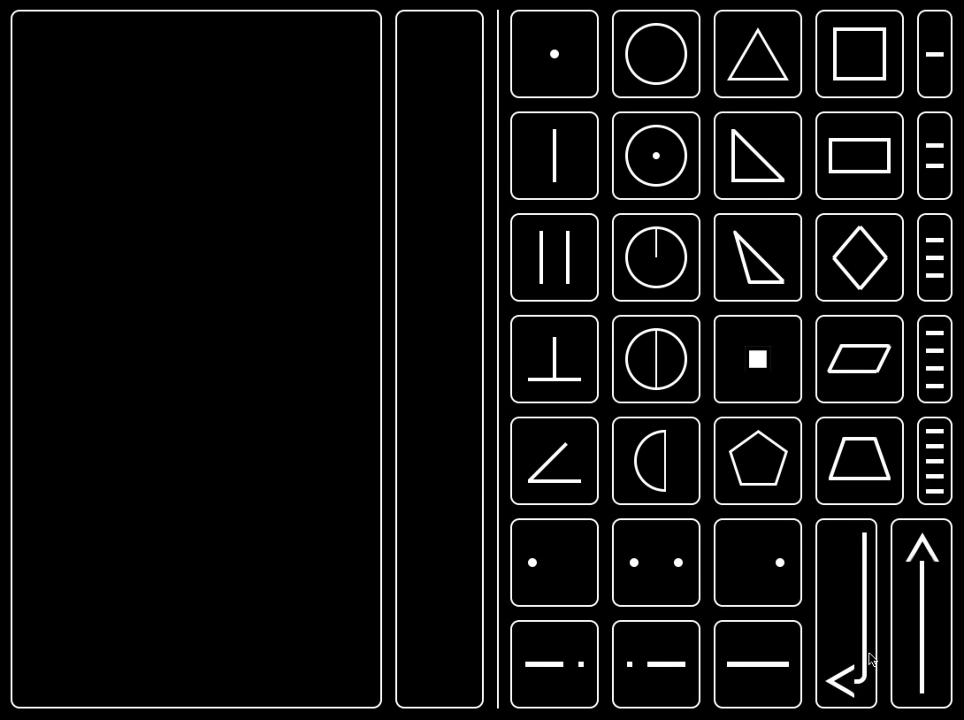
mouse_move(483, 425)
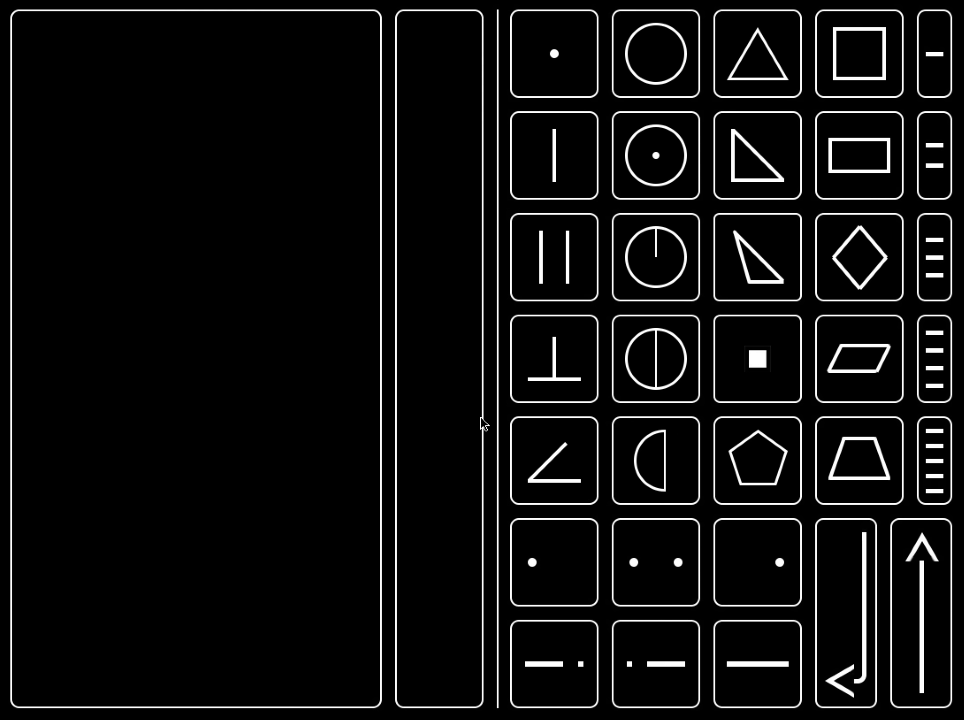
mouse_move(479, 373)
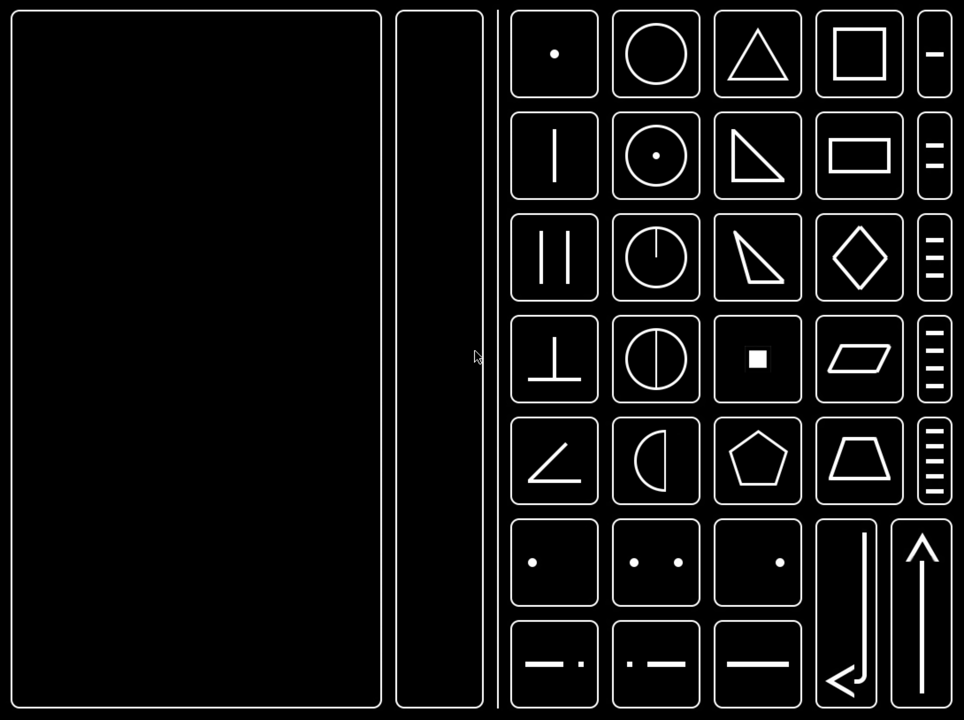
mouse_move(556, 370)
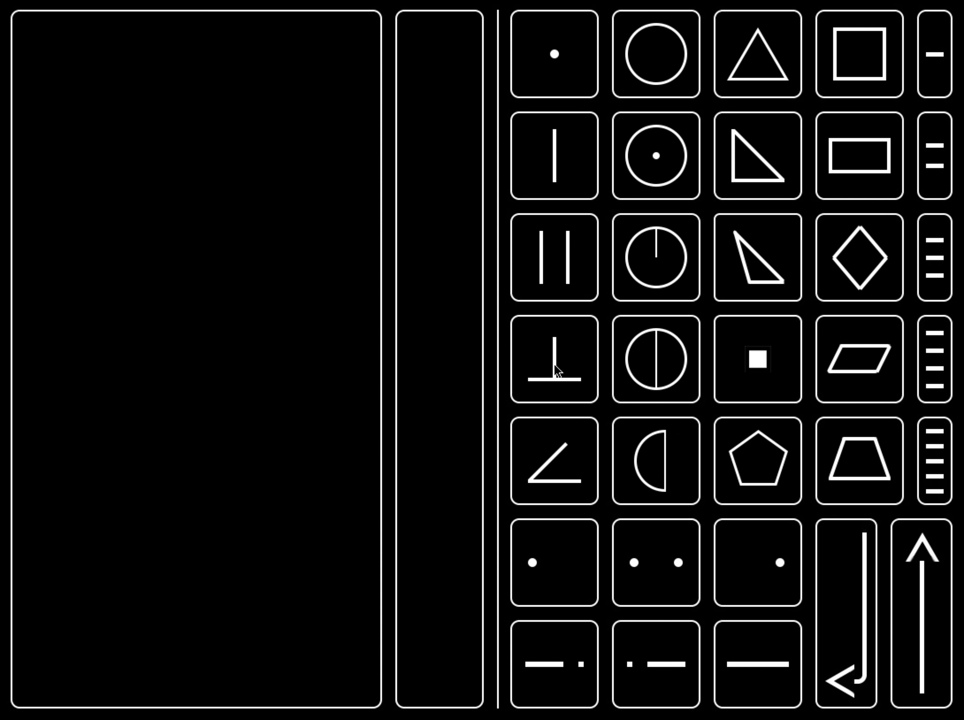
mouse_move(556, 184)
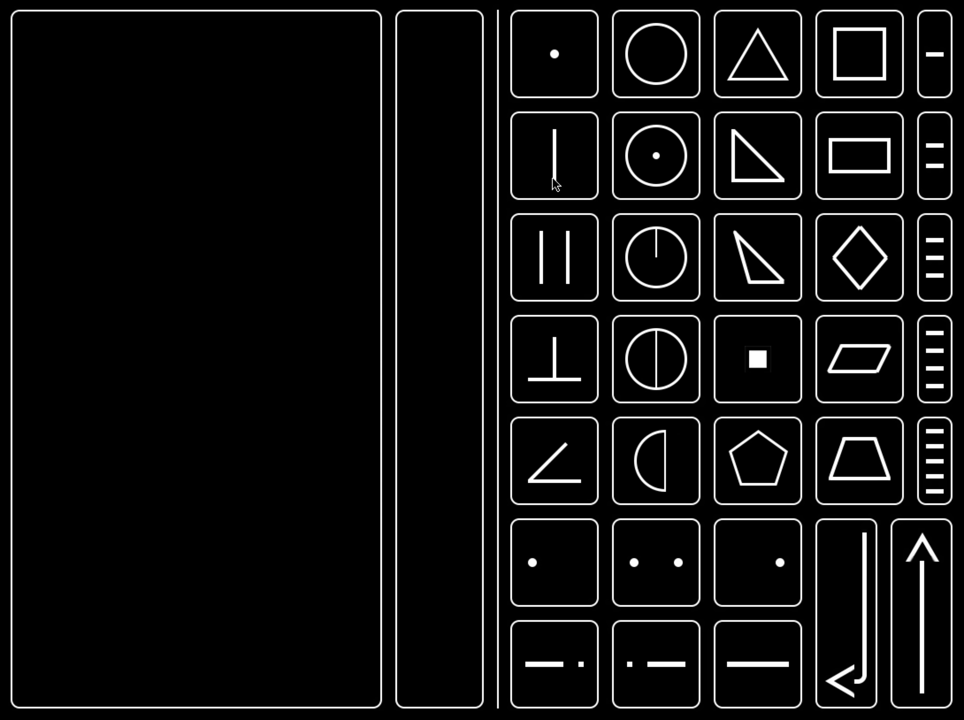
mouse_move(655, 456)
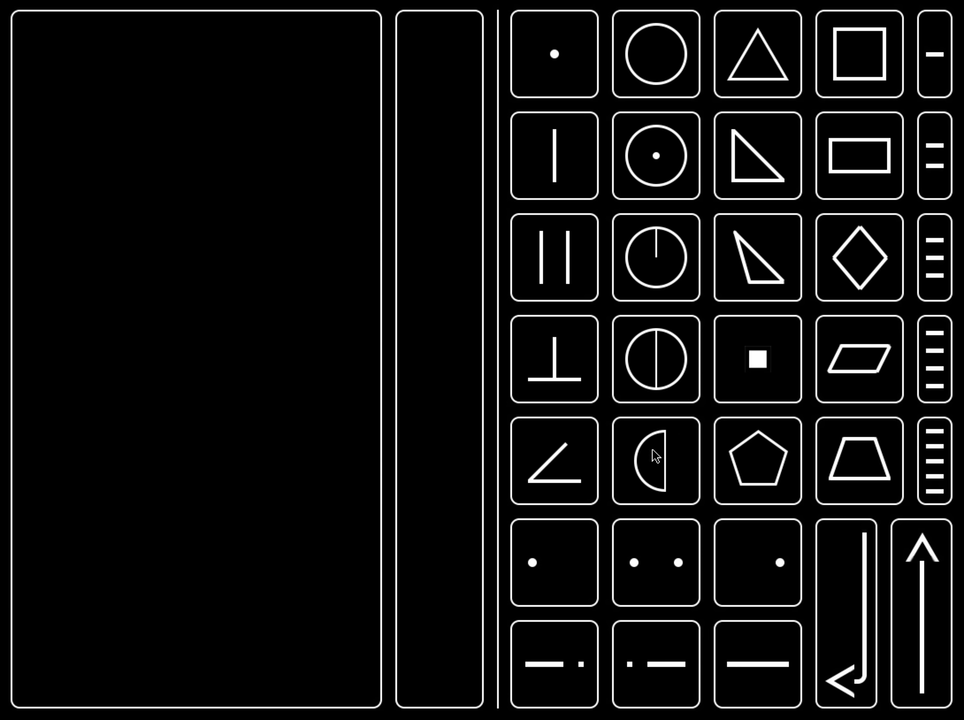
mouse_move(751, 76)
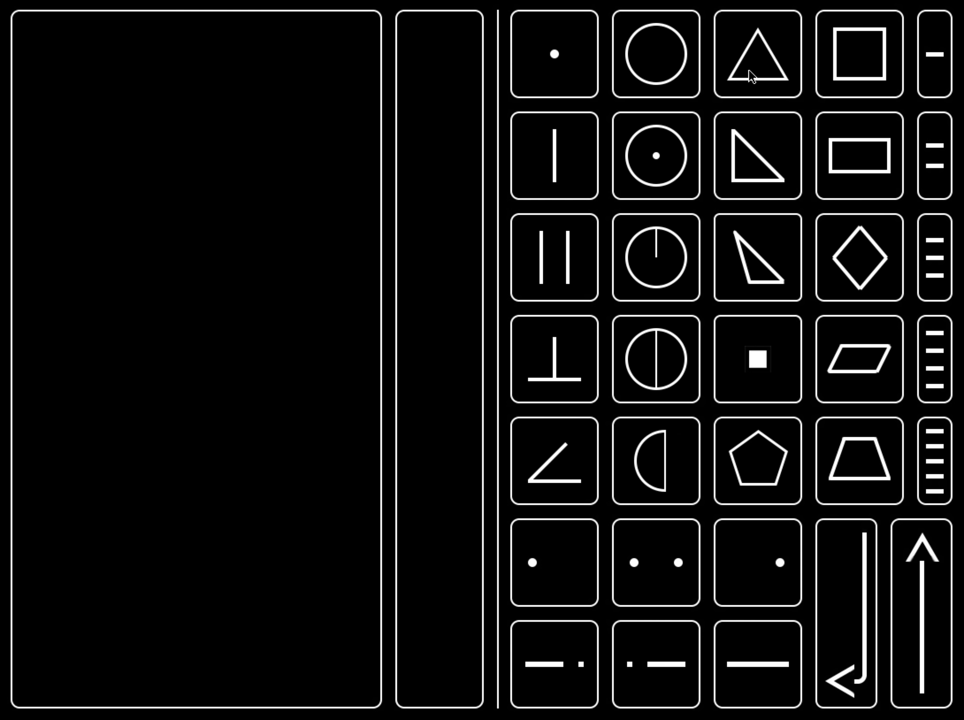
mouse_move(862, 267)
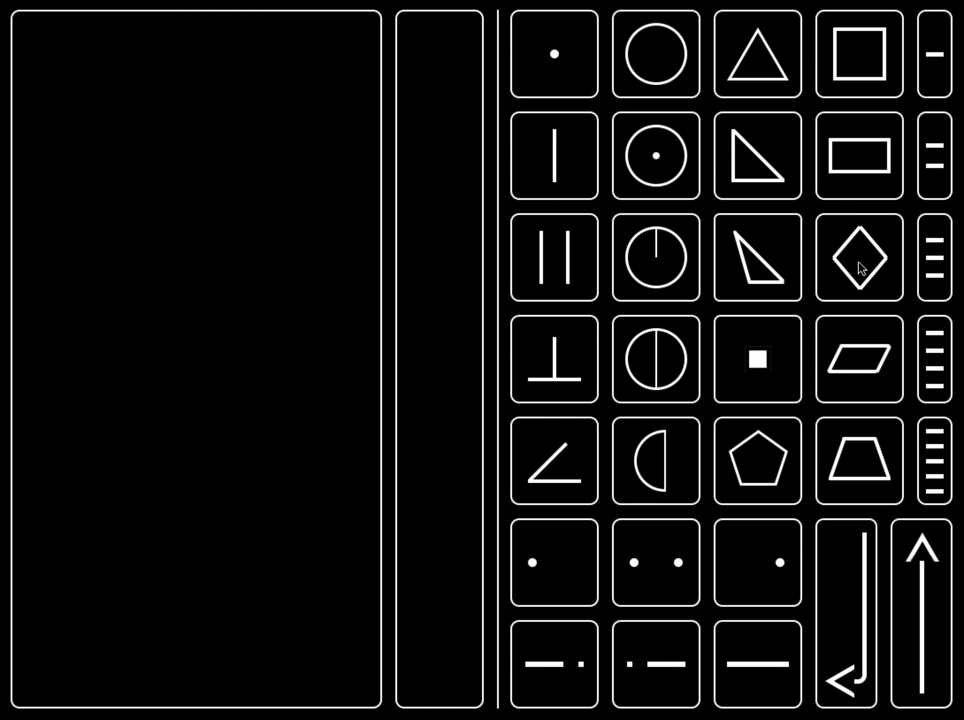
mouse_move(216, 395)
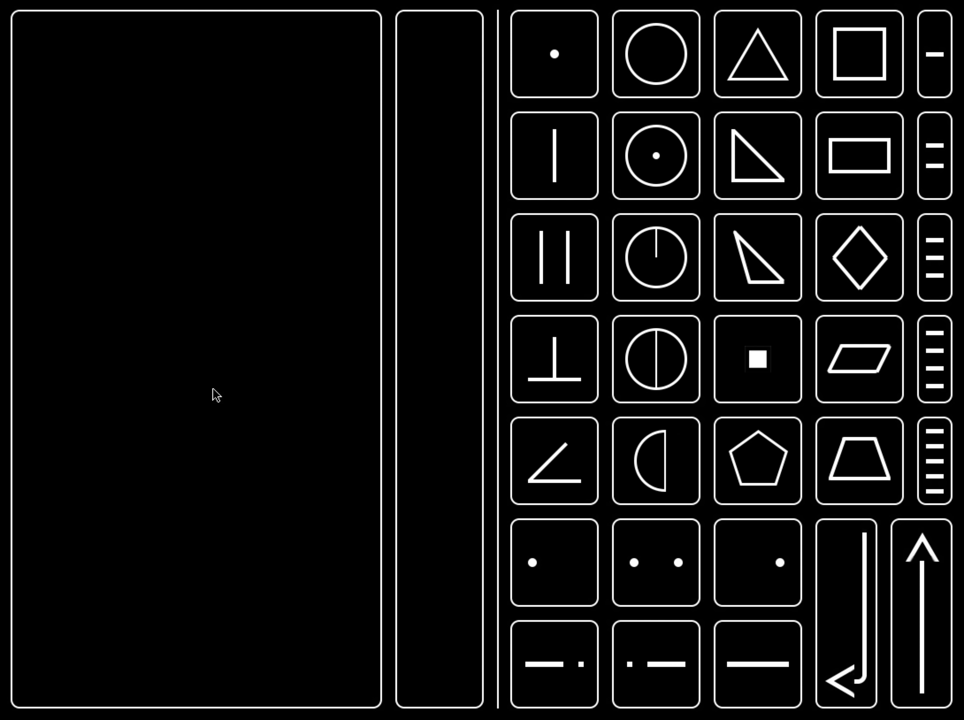
mouse_move(258, 379)
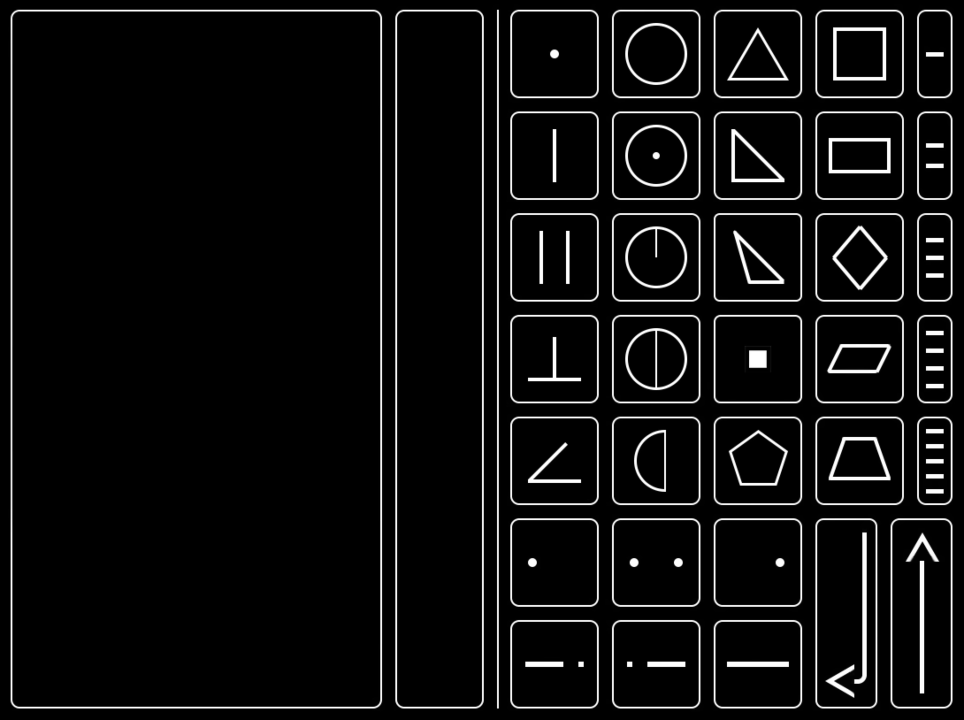
mouse_move(394, 437)
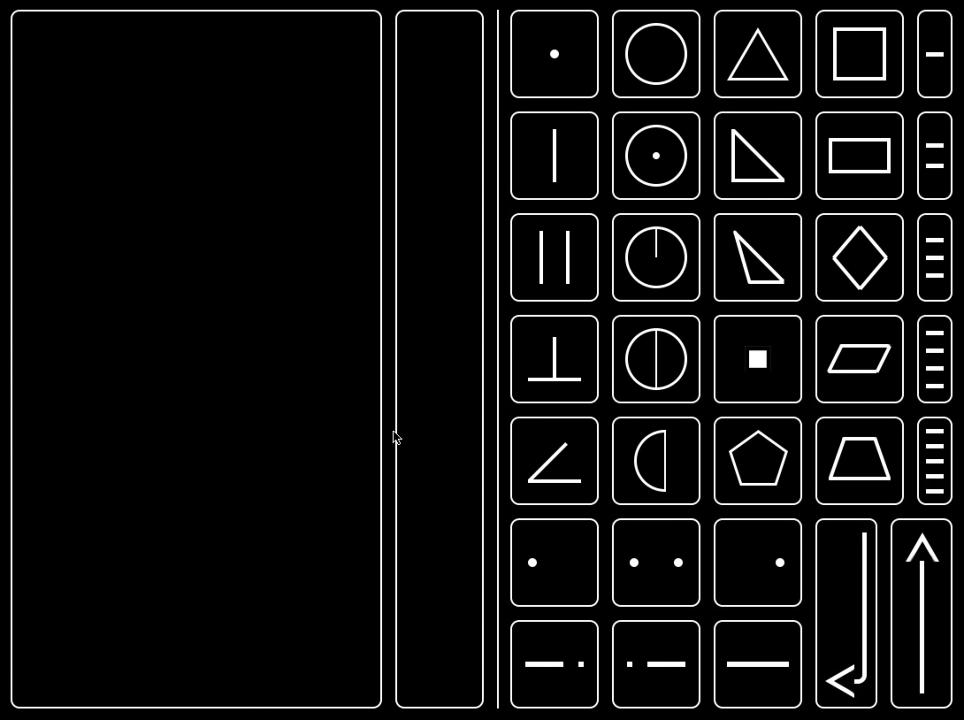
mouse_move(455, 427)
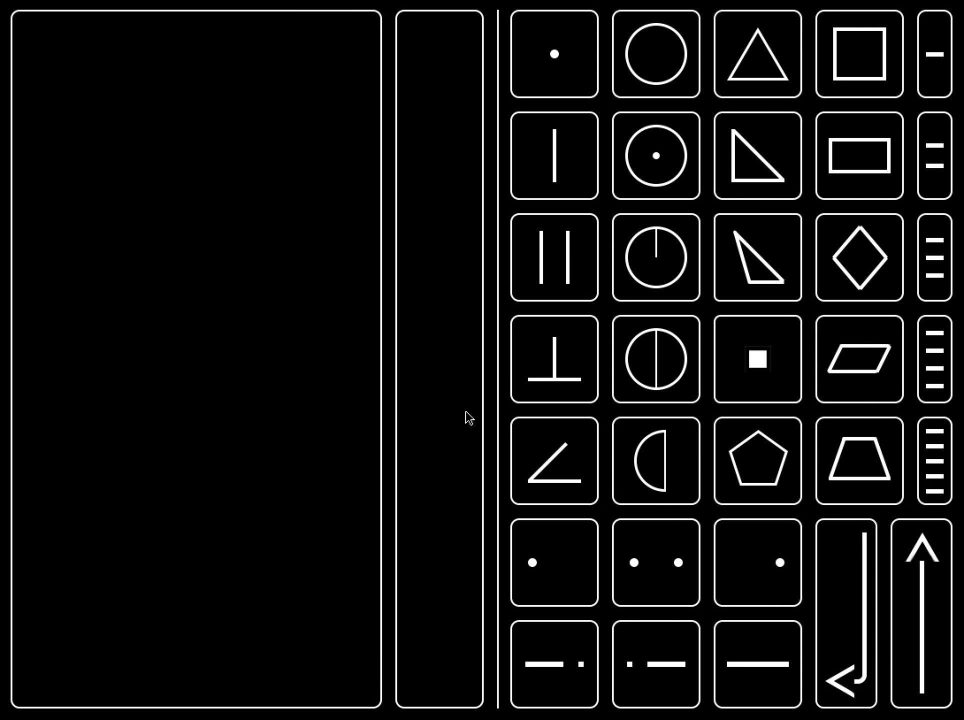
Turn the journal to Entry Seven with its four-glyph 'What is this place?' sequence.
left_click(756, 362)
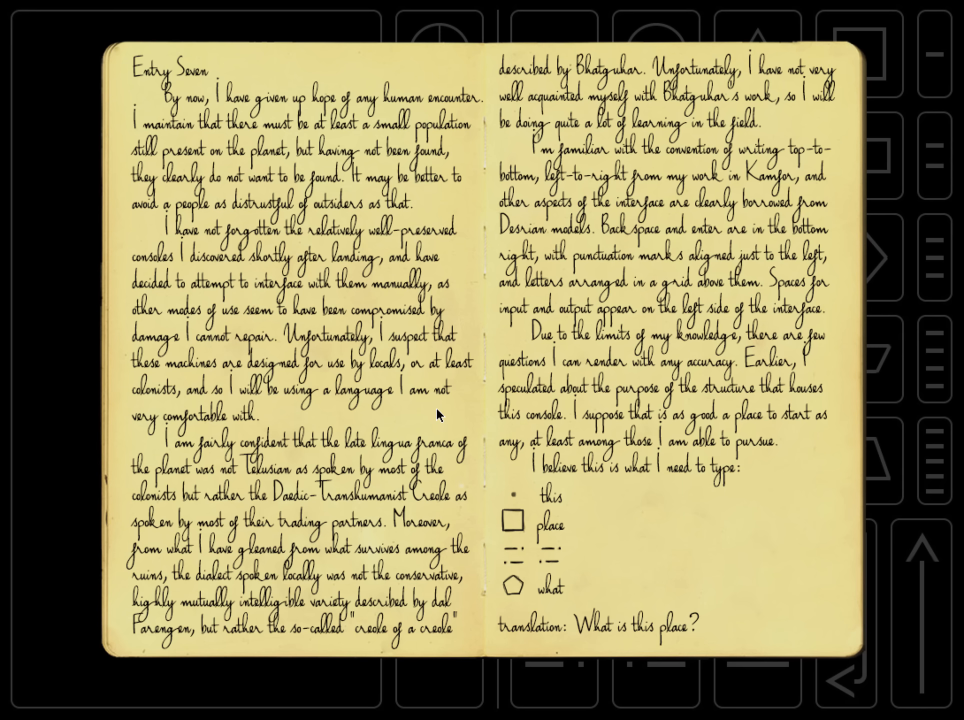
mouse_move(462, 441)
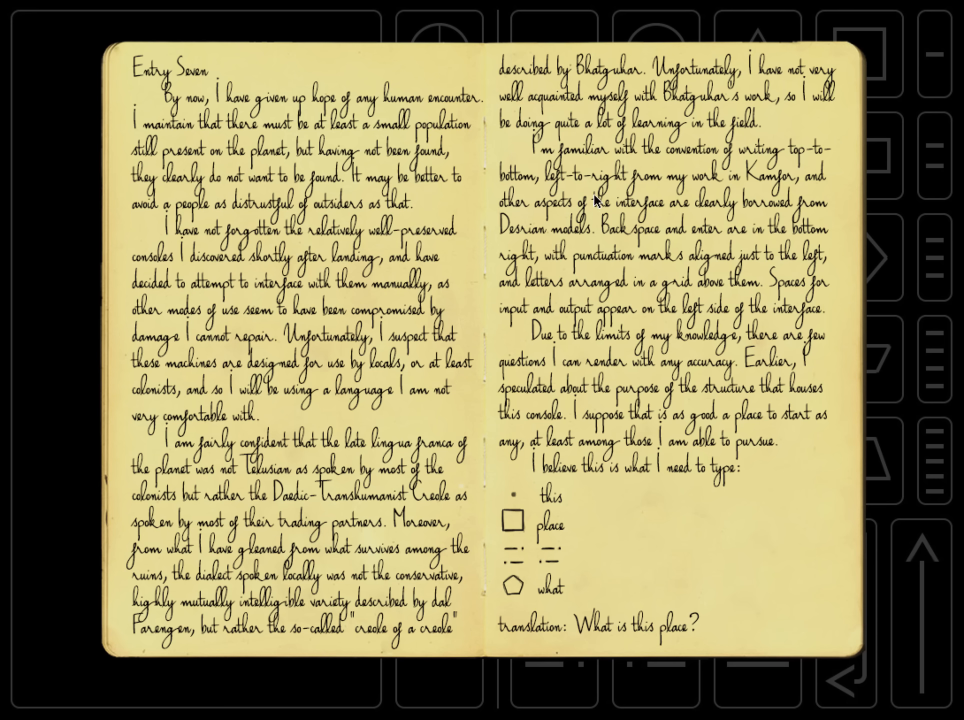
mouse_move(484, 430)
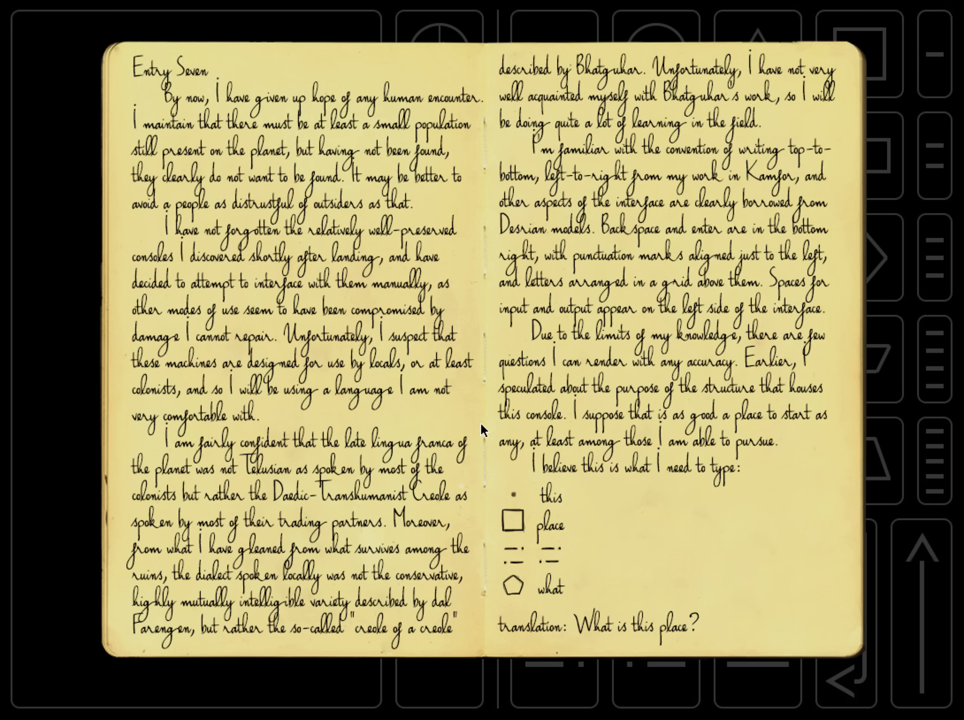
mouse_move(79, 362)
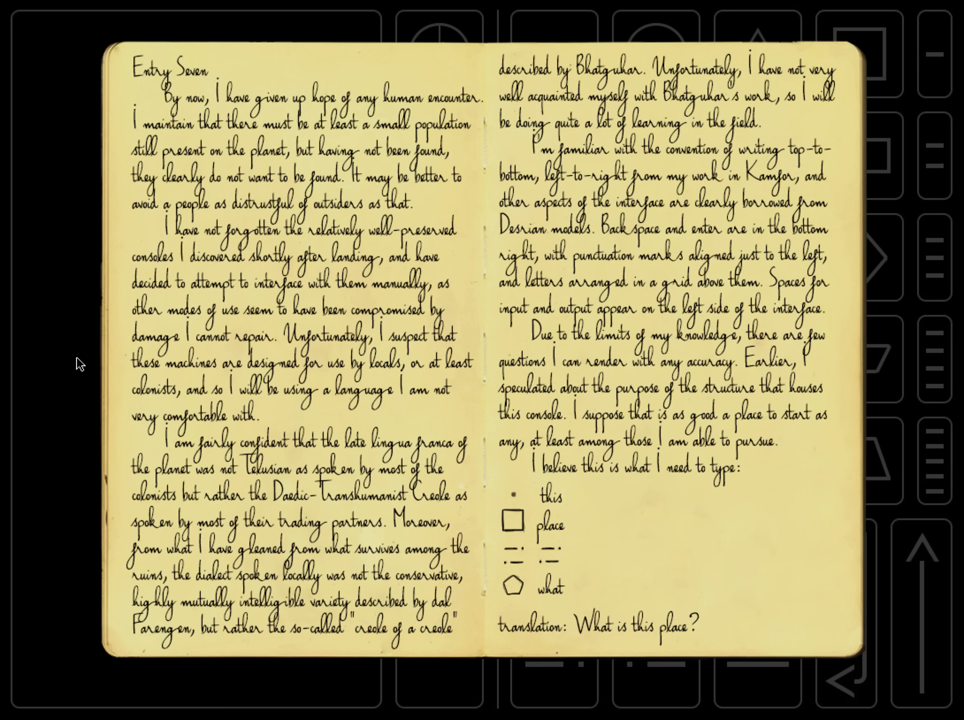
mouse_move(330, 346)
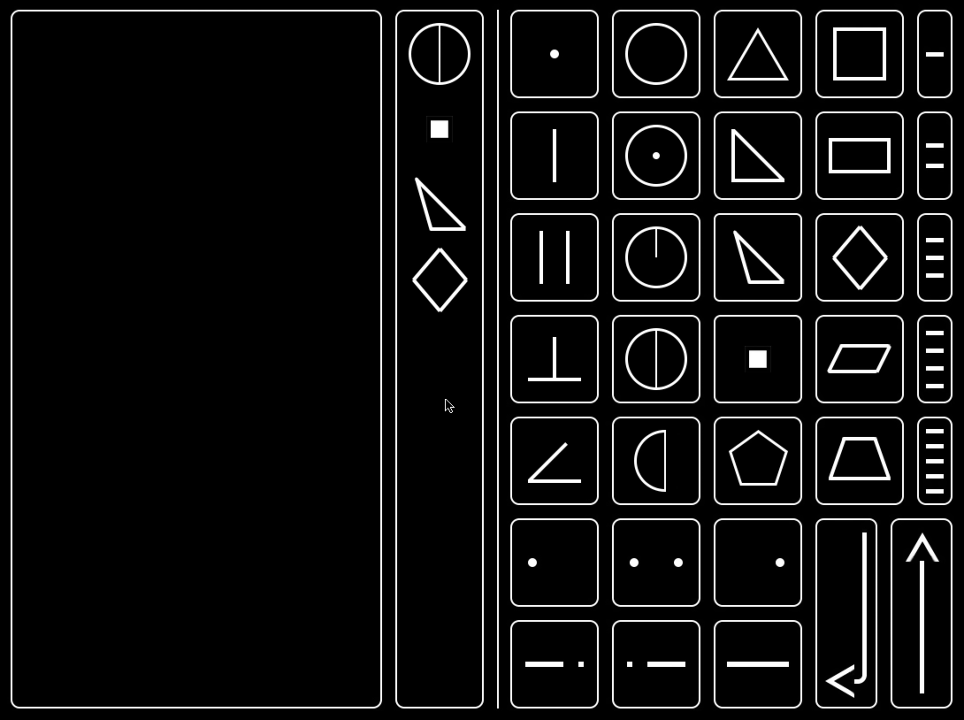
mouse_move(464, 421)
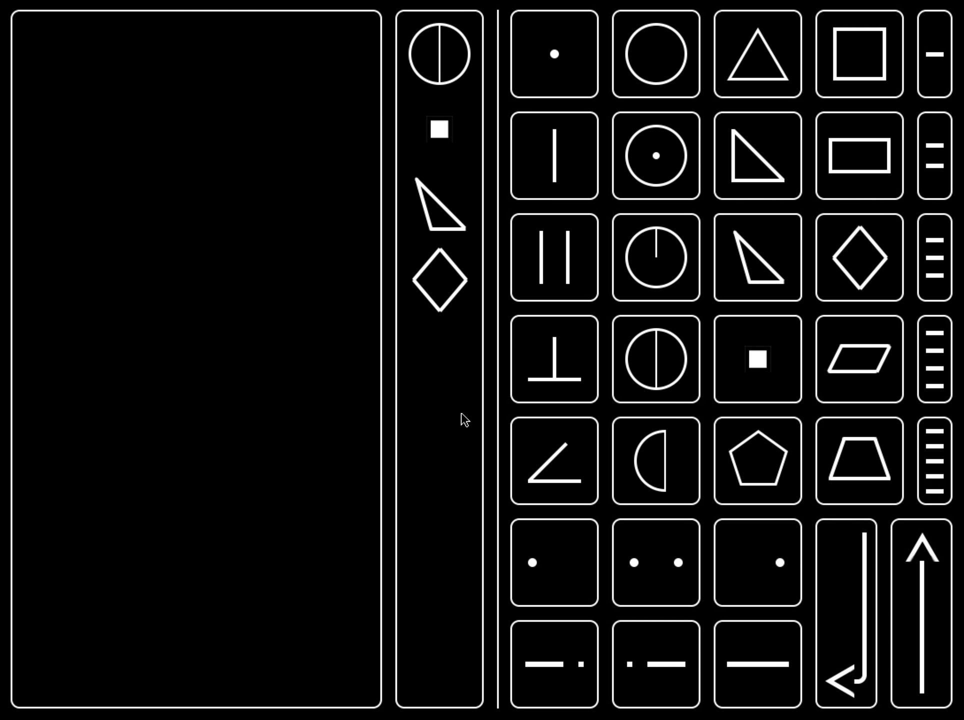
mouse_move(849, 570)
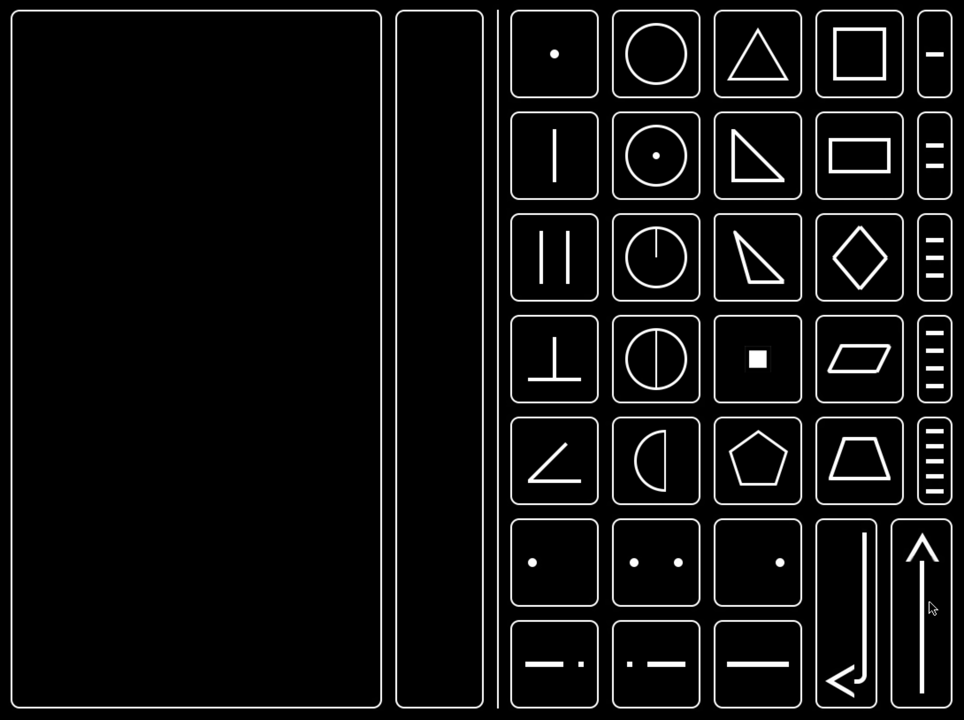
mouse_move(710, 673)
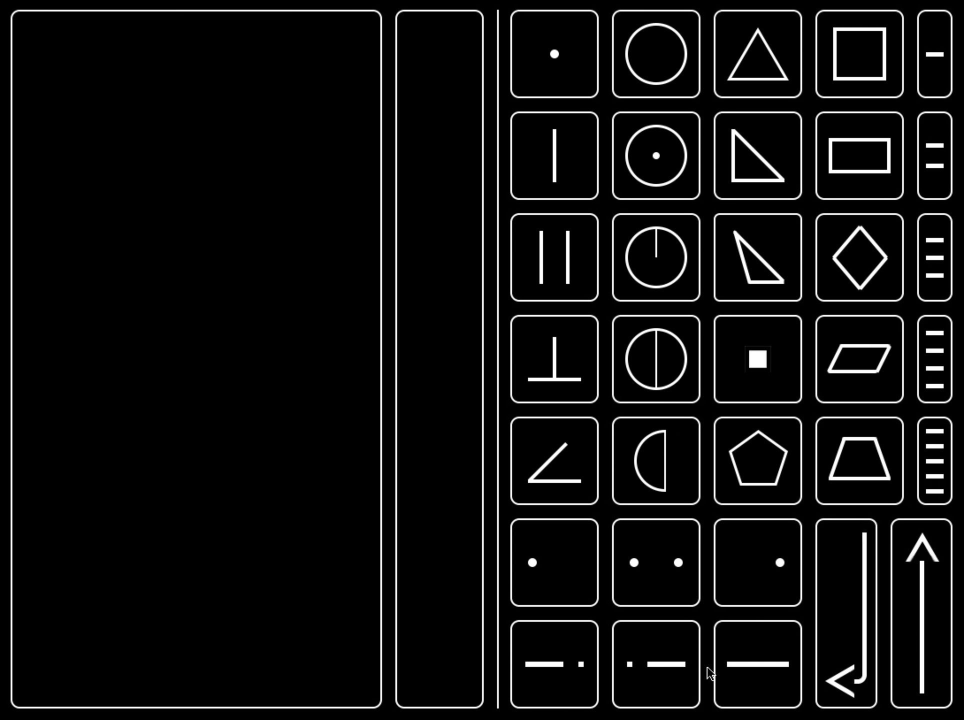
mouse_move(555, 508)
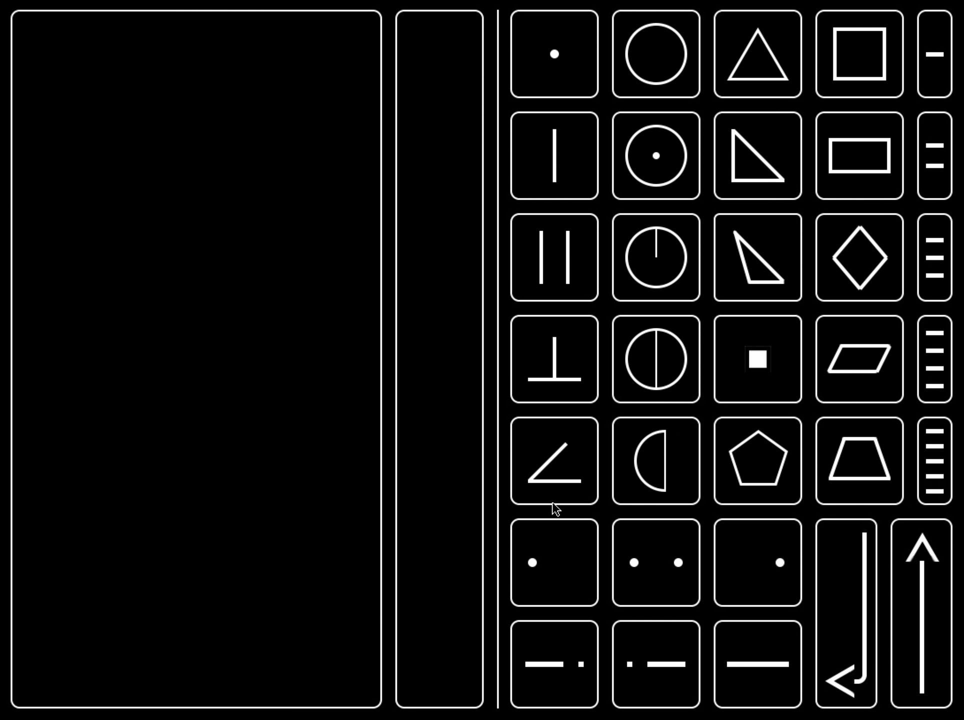
mouse_move(755, 400)
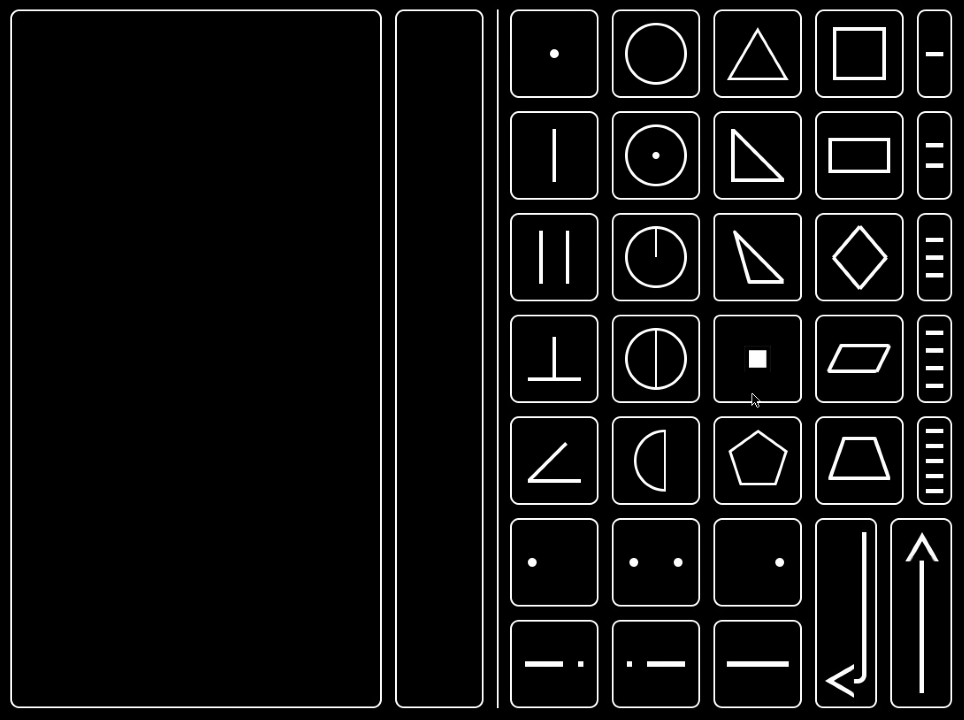
mouse_move(628, 229)
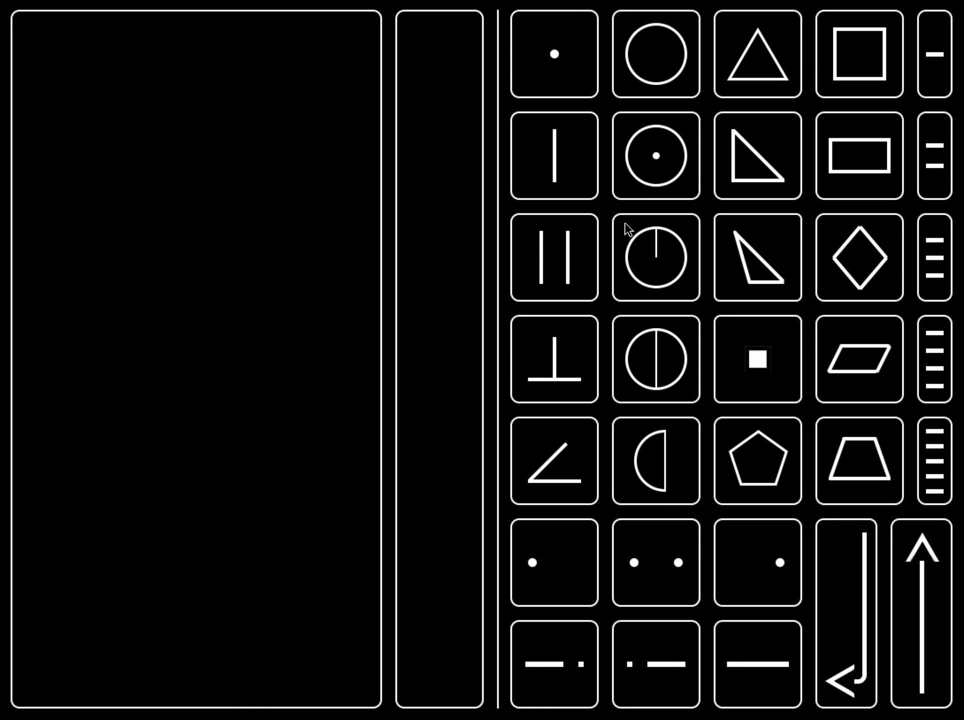
mouse_move(919, 553)
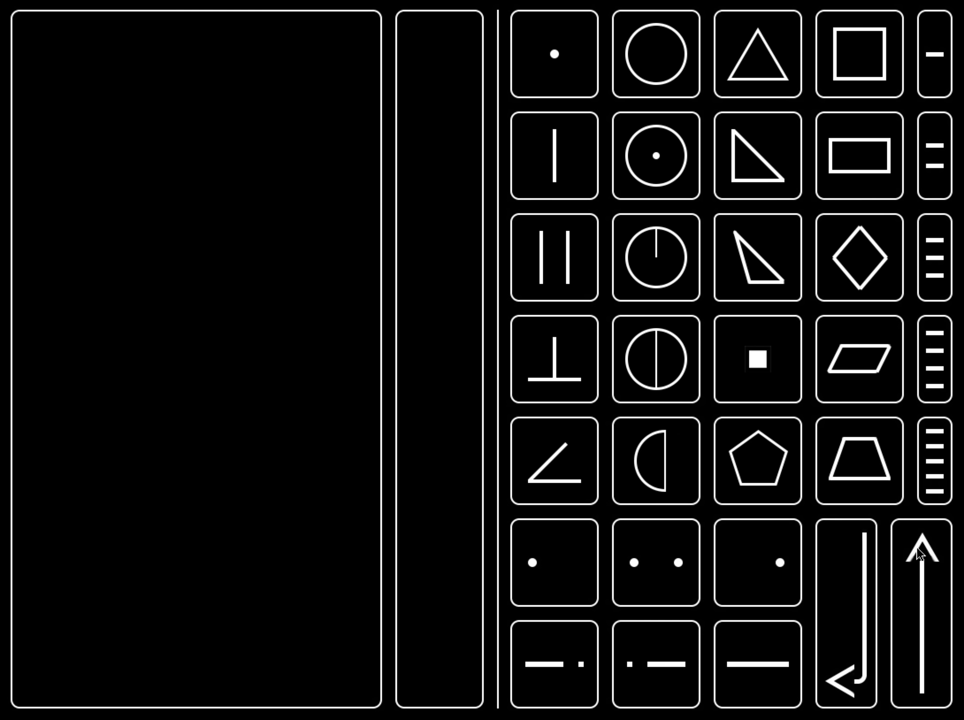
mouse_move(334, 165)
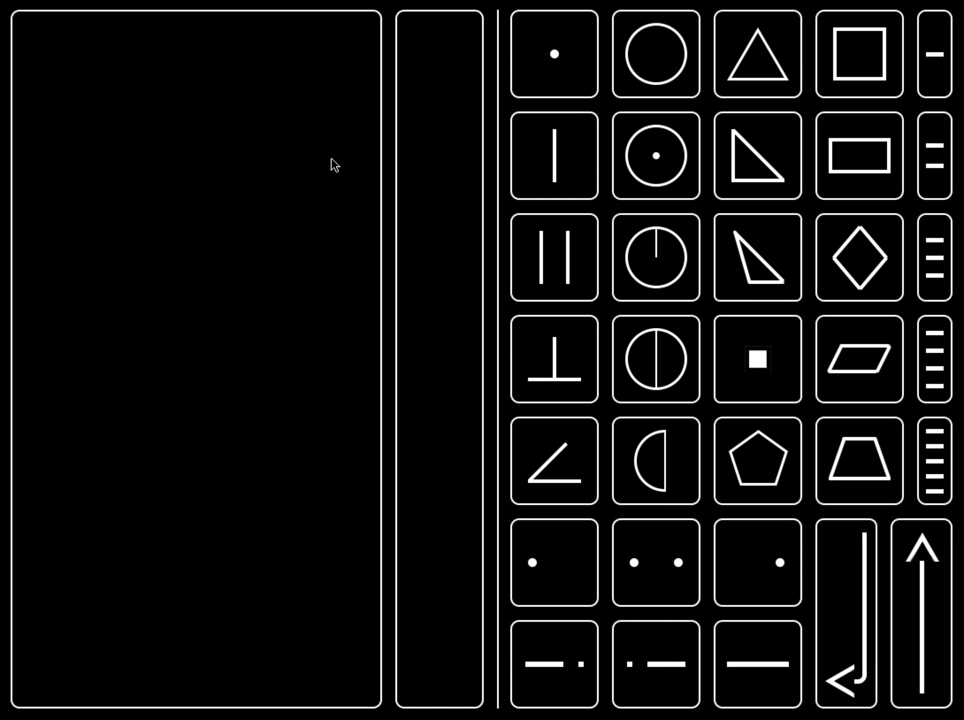
mouse_move(337, 100)
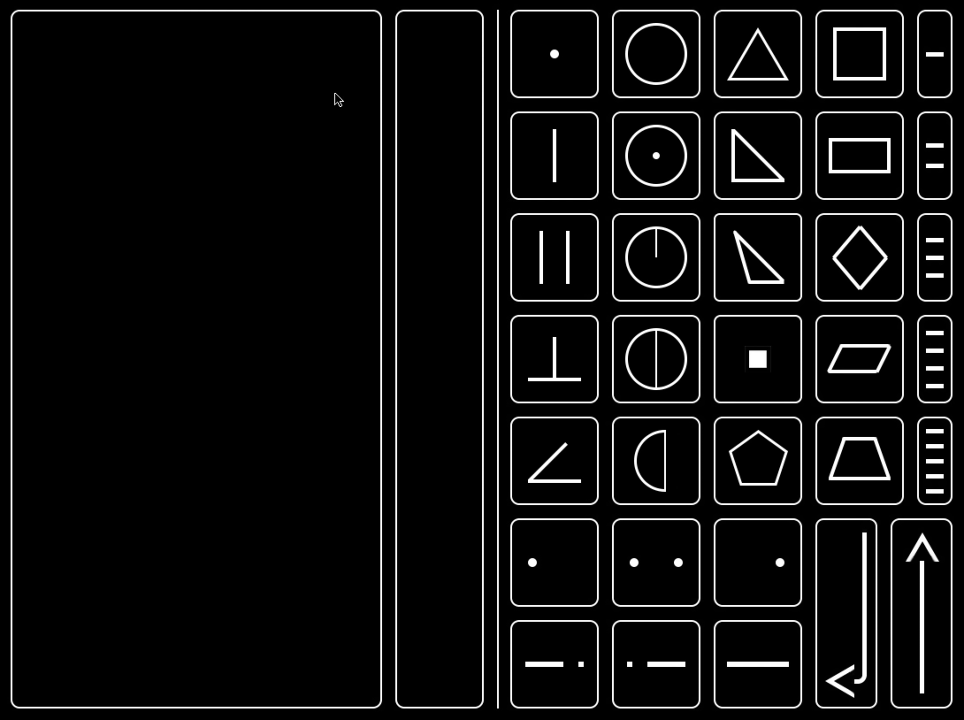
mouse_move(902, 74)
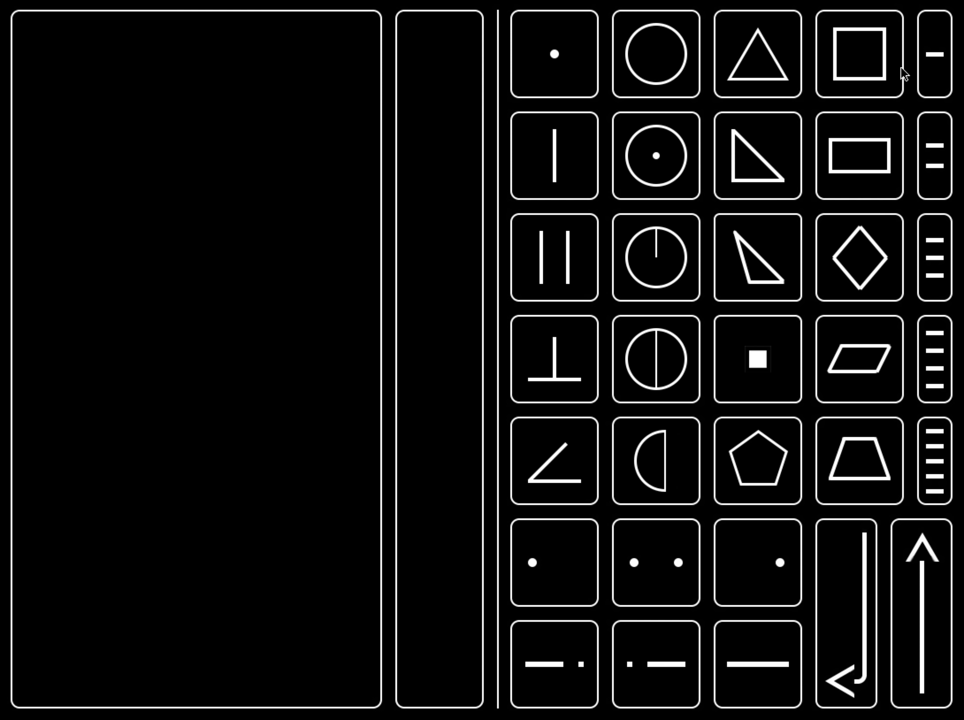
mouse_move(944, 35)
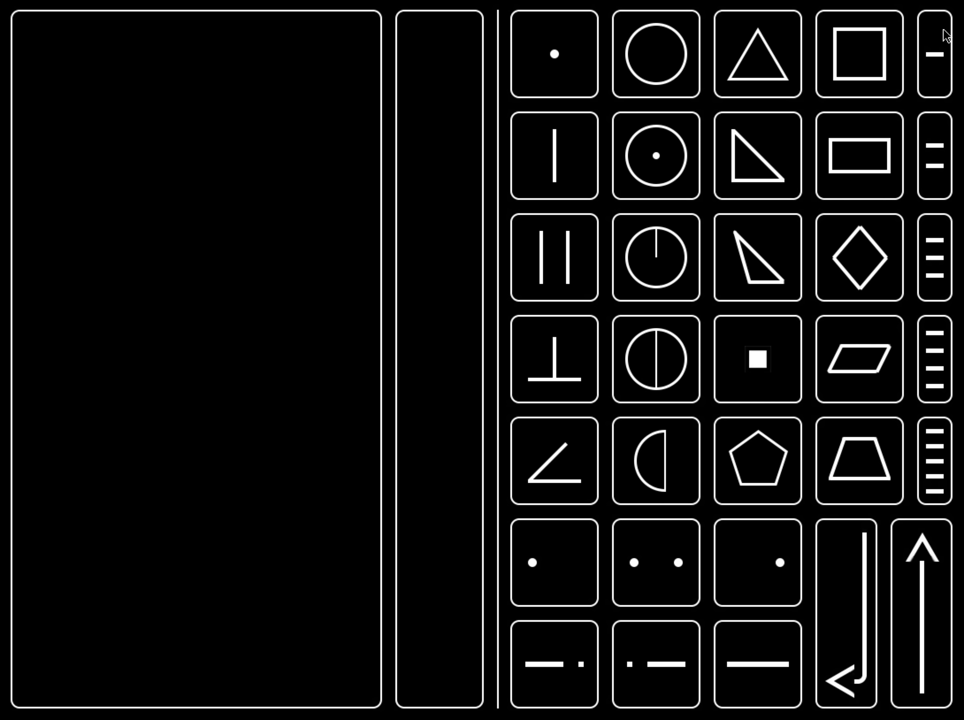
mouse_move(452, 272)
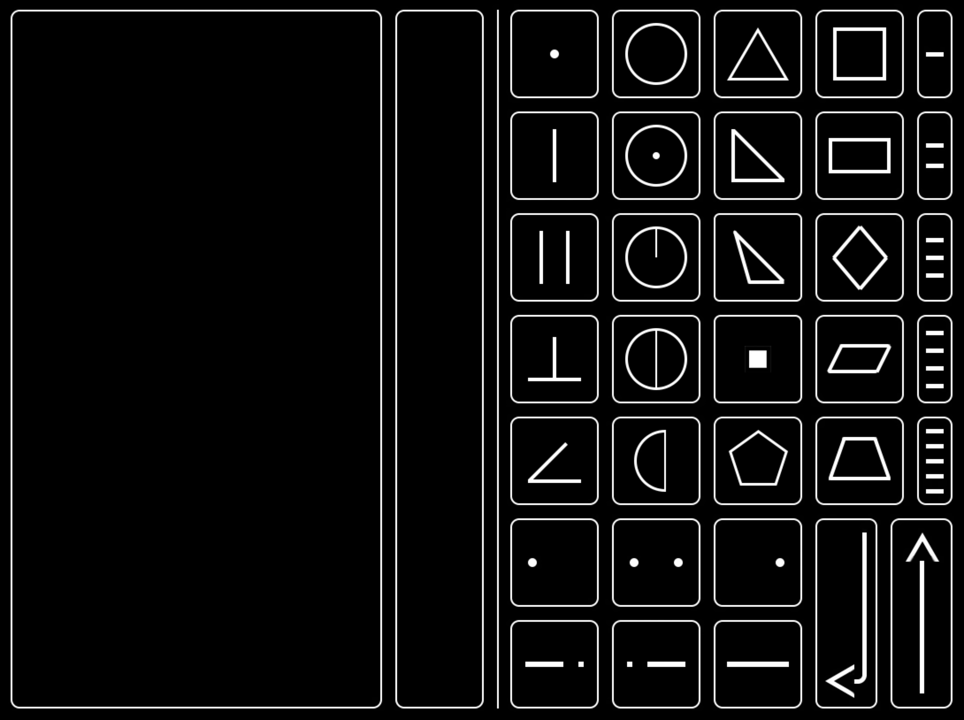
mouse_move(318, 395)
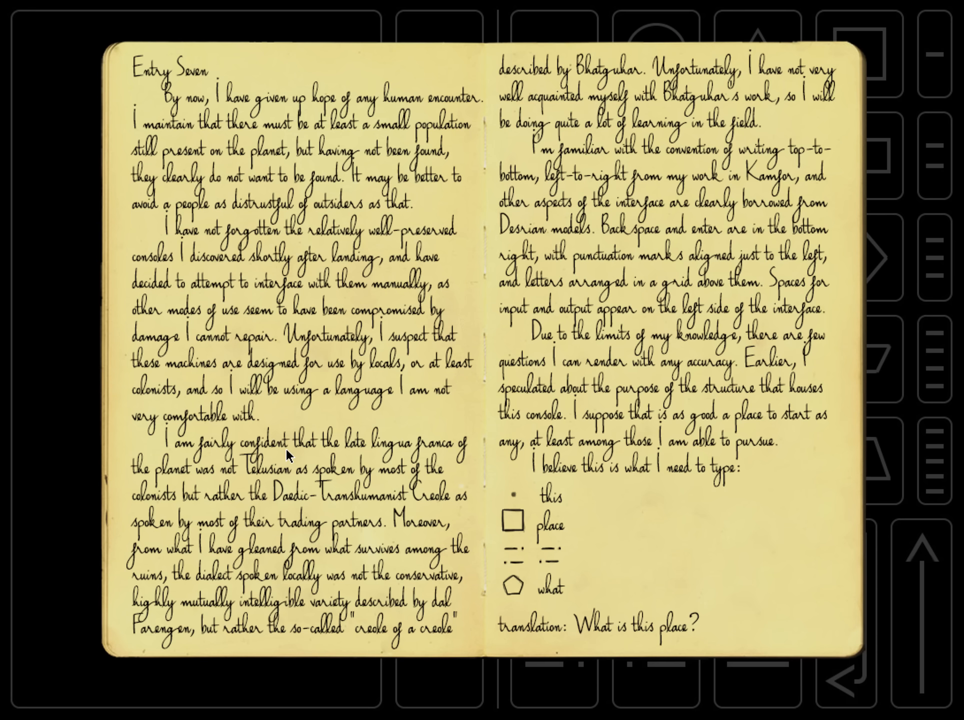
mouse_move(546, 576)
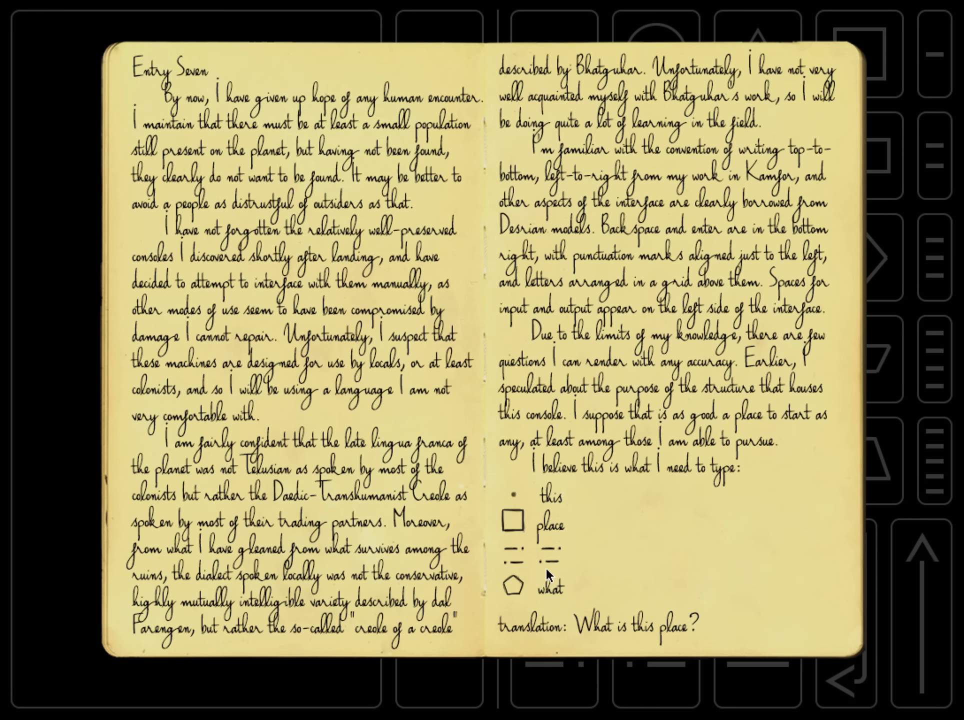
mouse_move(543, 578)
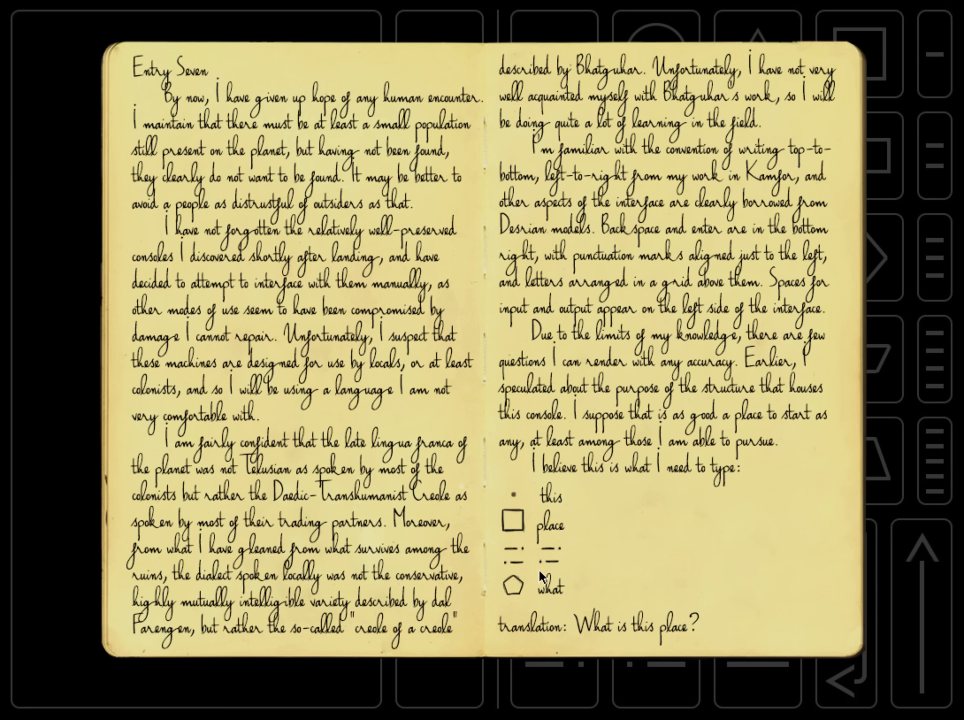
mouse_move(490, 639)
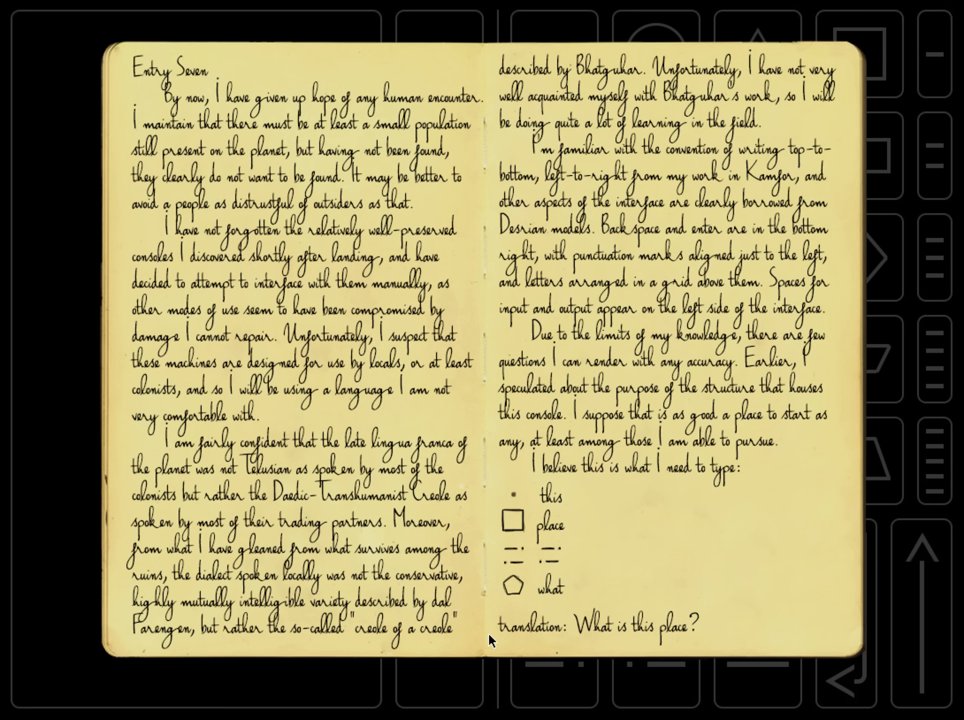
mouse_move(531, 542)
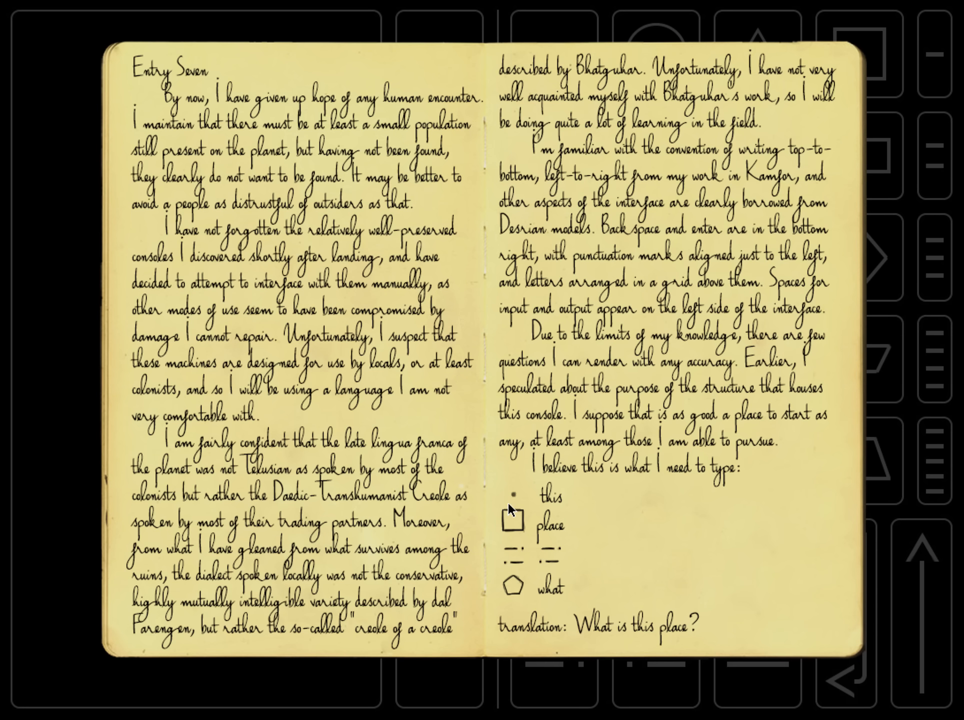
mouse_move(515, 489)
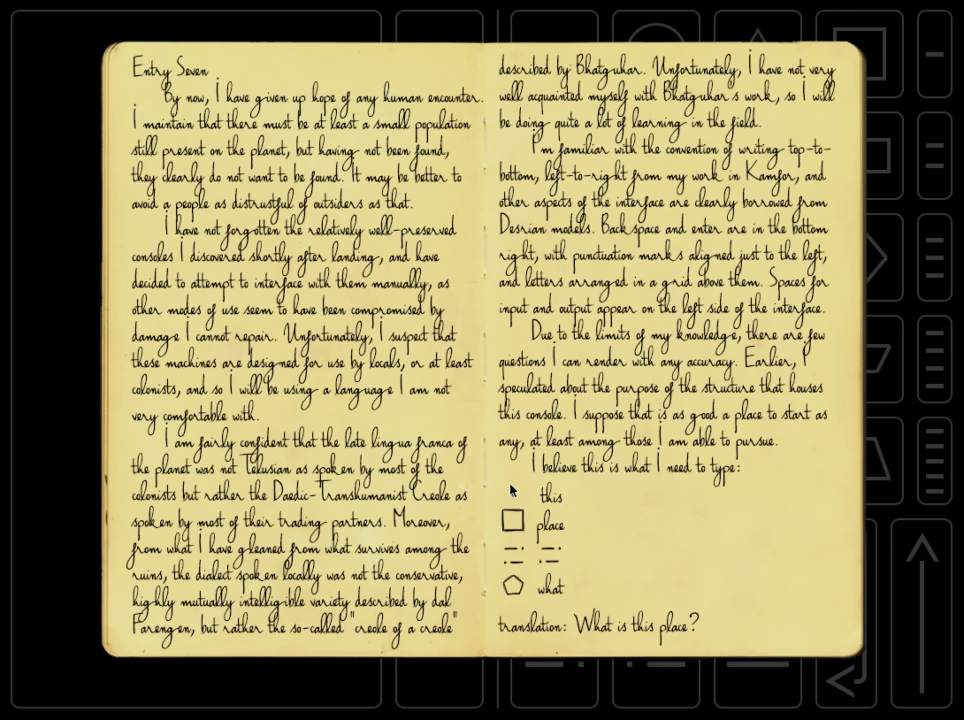
mouse_move(500, 558)
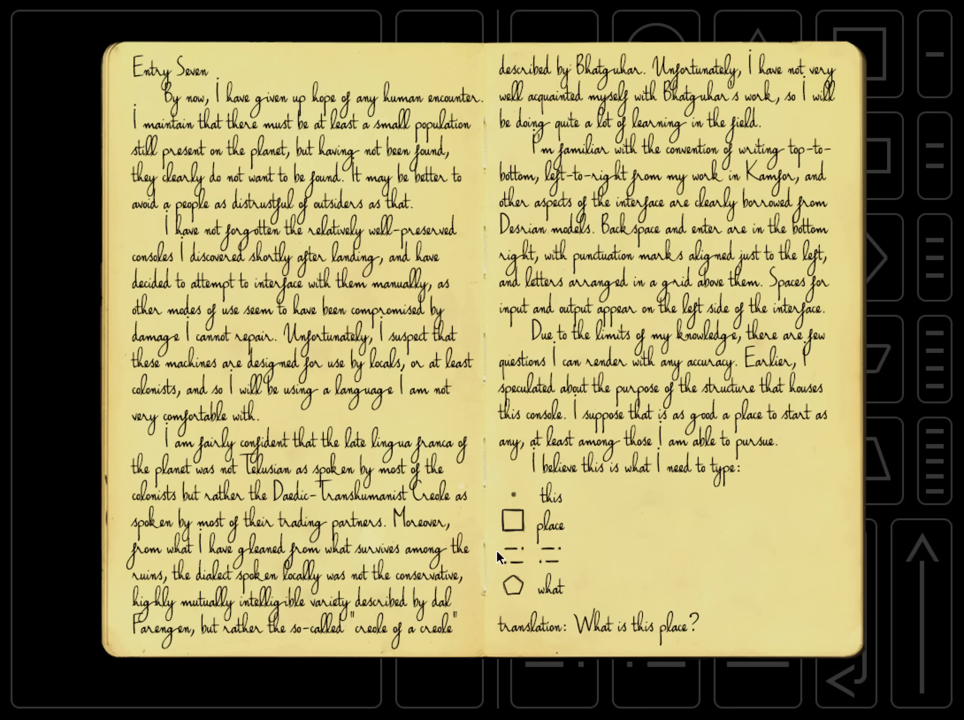
mouse_move(499, 578)
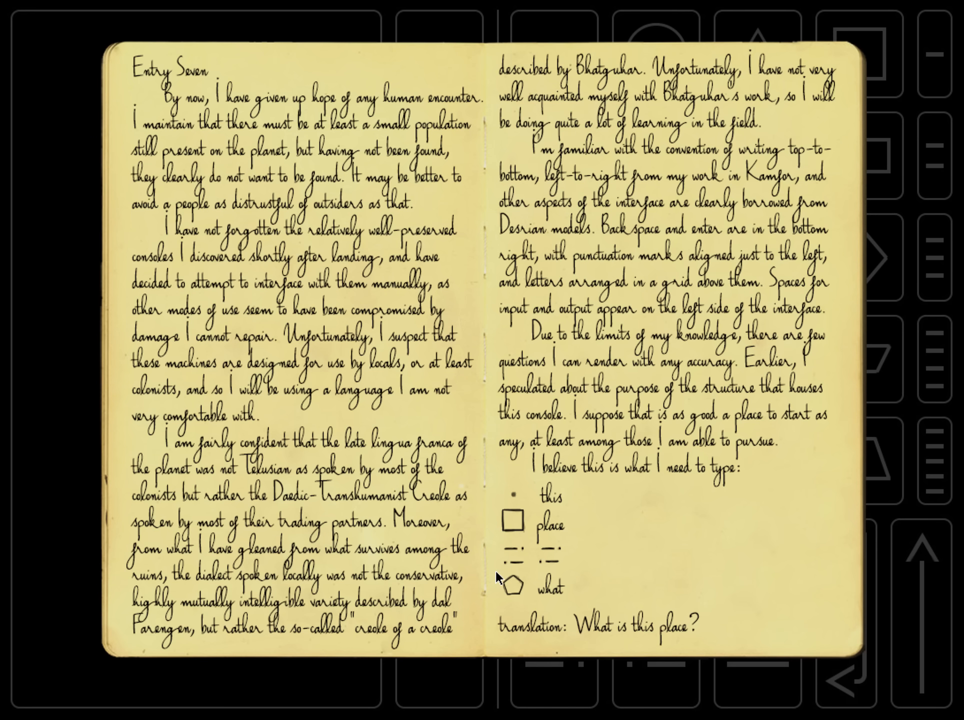
mouse_move(498, 582)
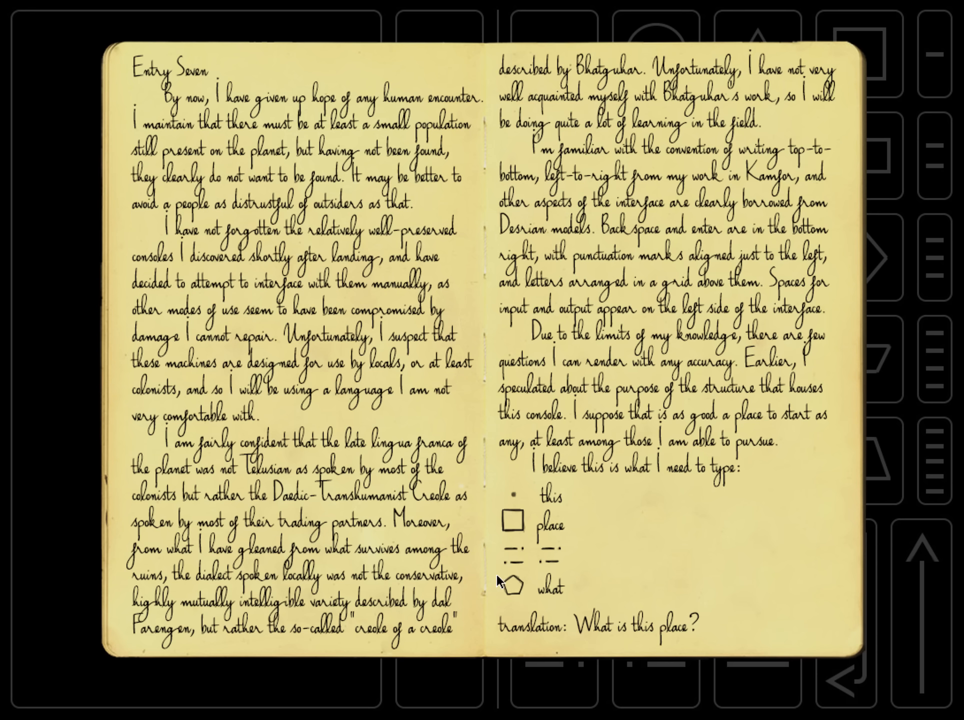
mouse_move(552, 472)
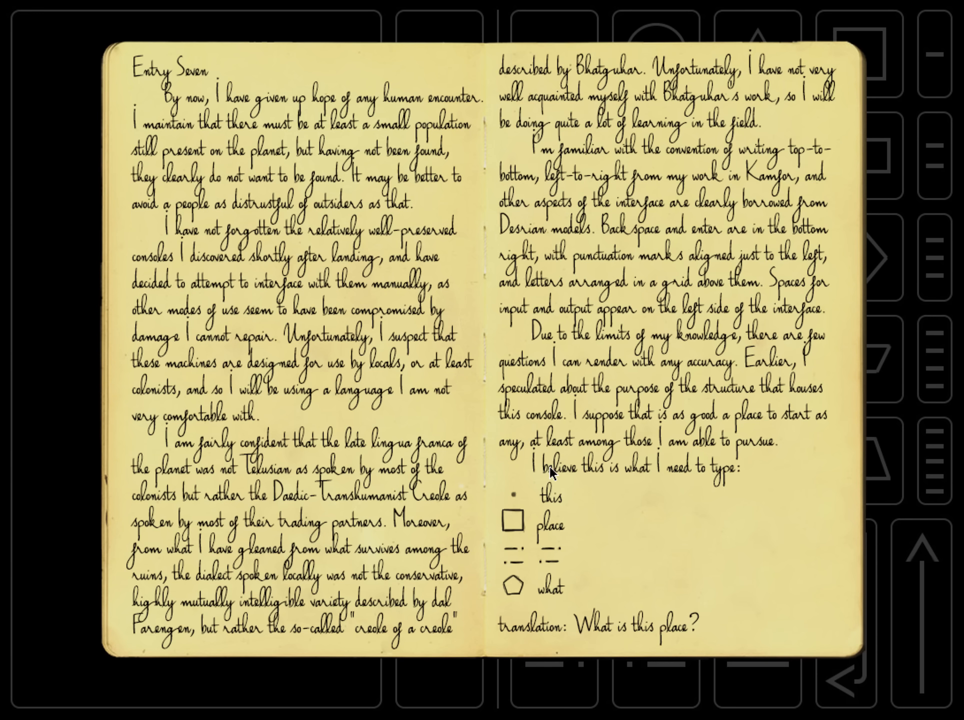
mouse_move(583, 496)
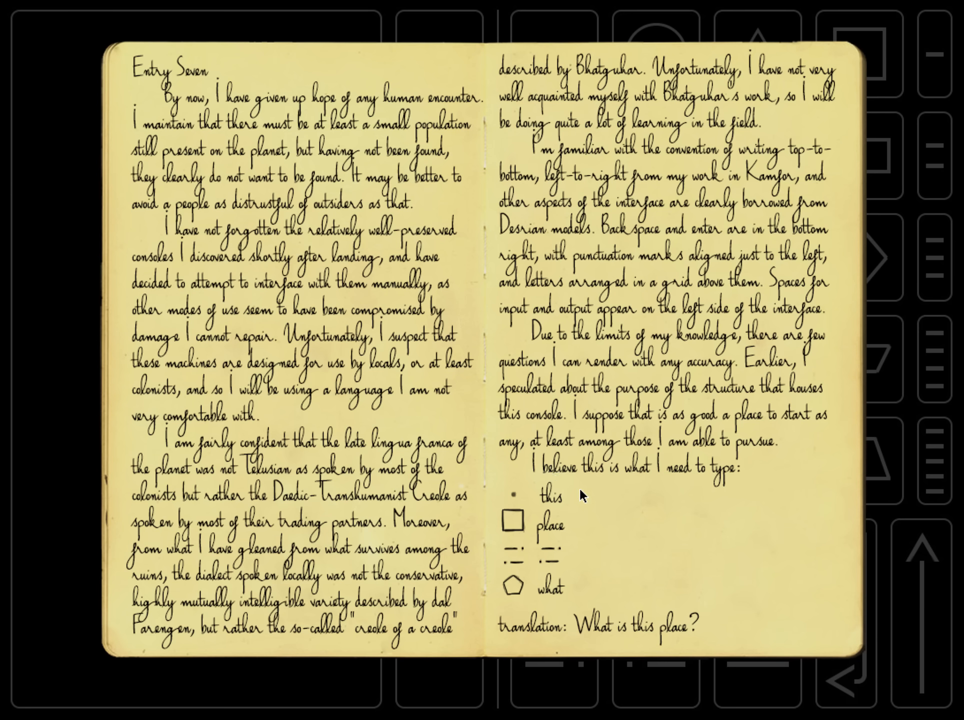
mouse_move(527, 586)
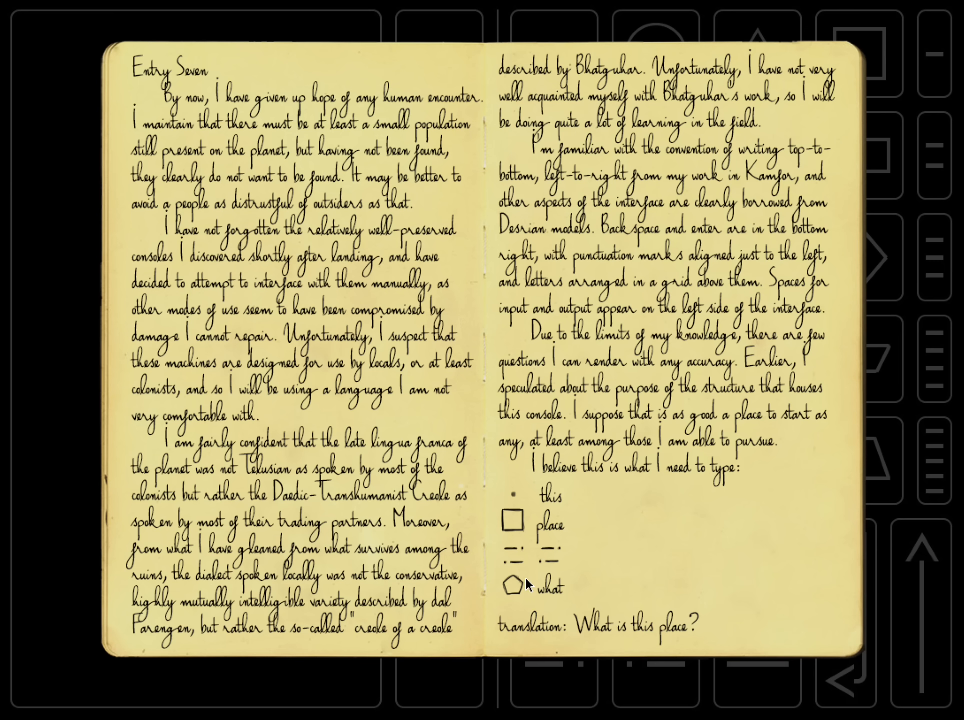
mouse_move(567, 577)
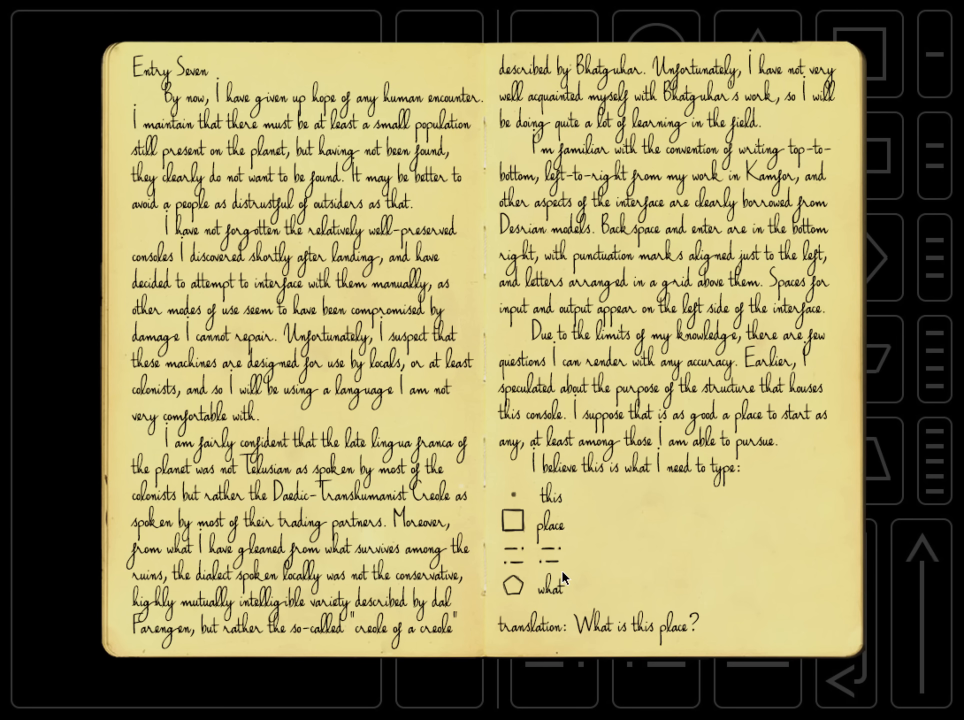
mouse_move(690, 615)
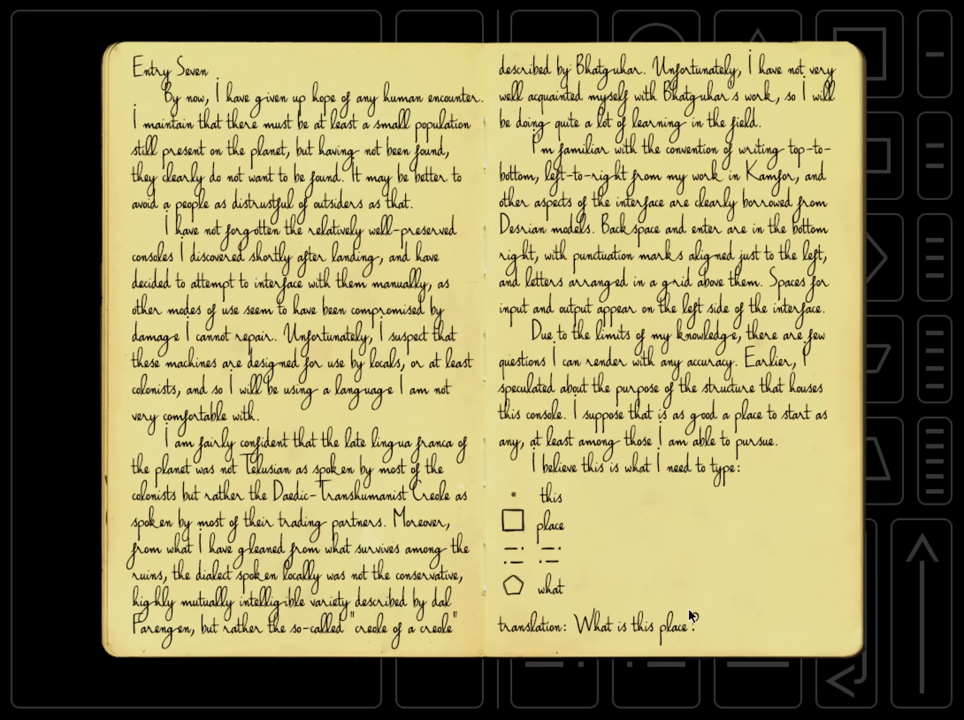
mouse_move(678, 564)
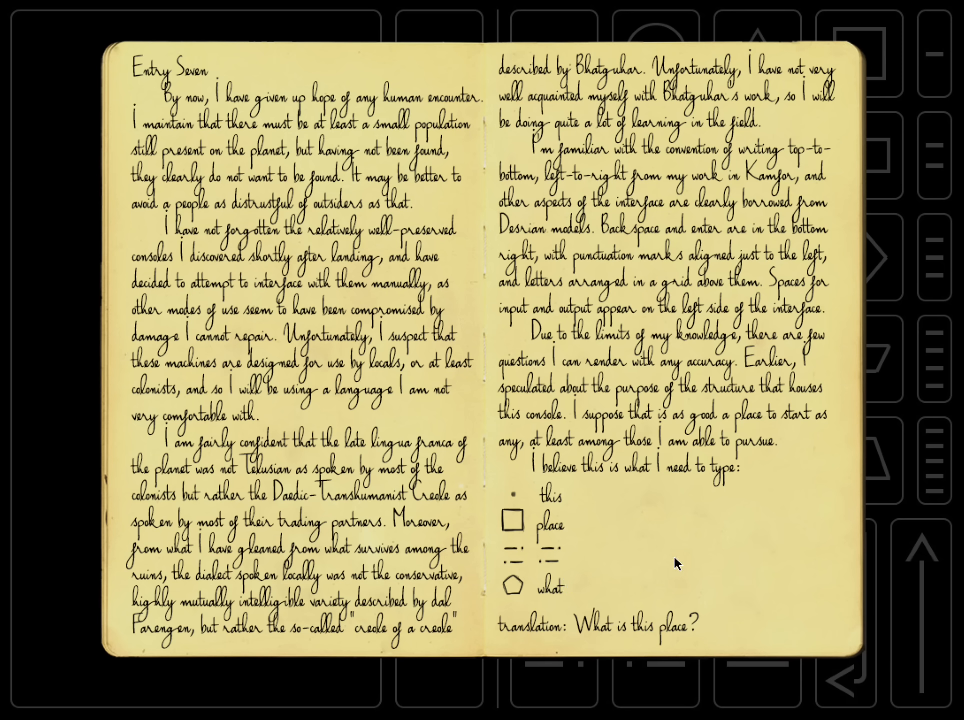
mouse_move(501, 484)
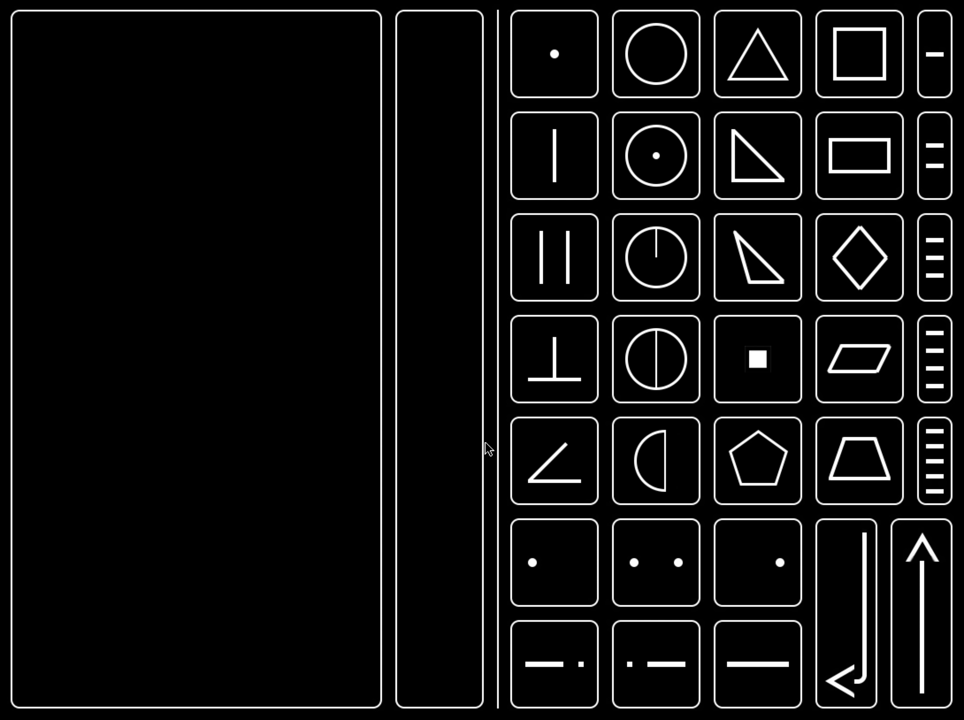
mouse_move(444, 536)
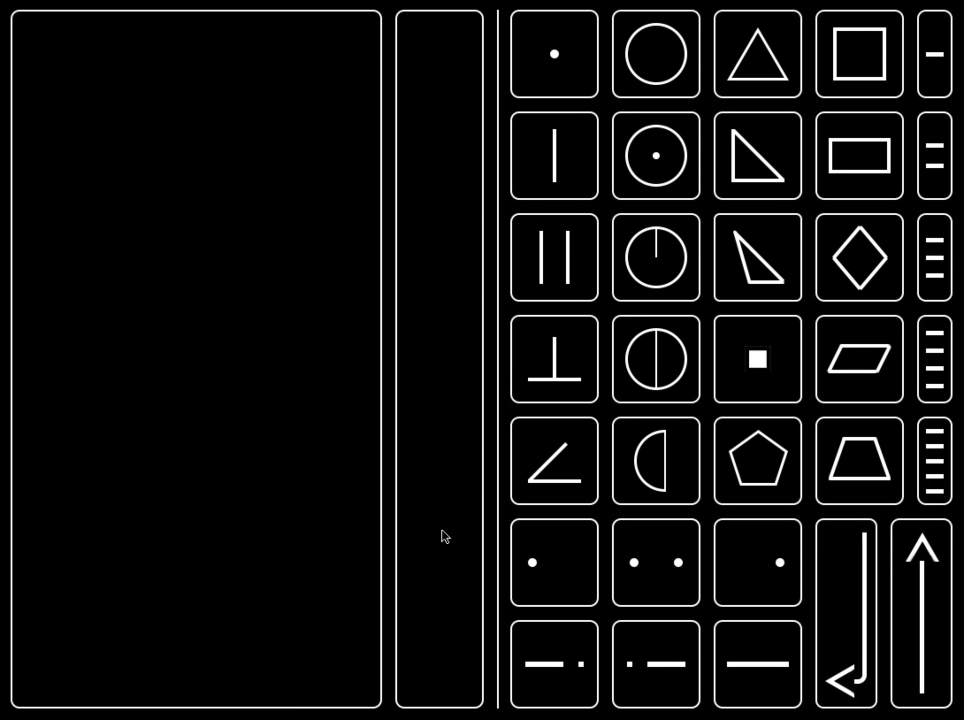
mouse_move(646, 594)
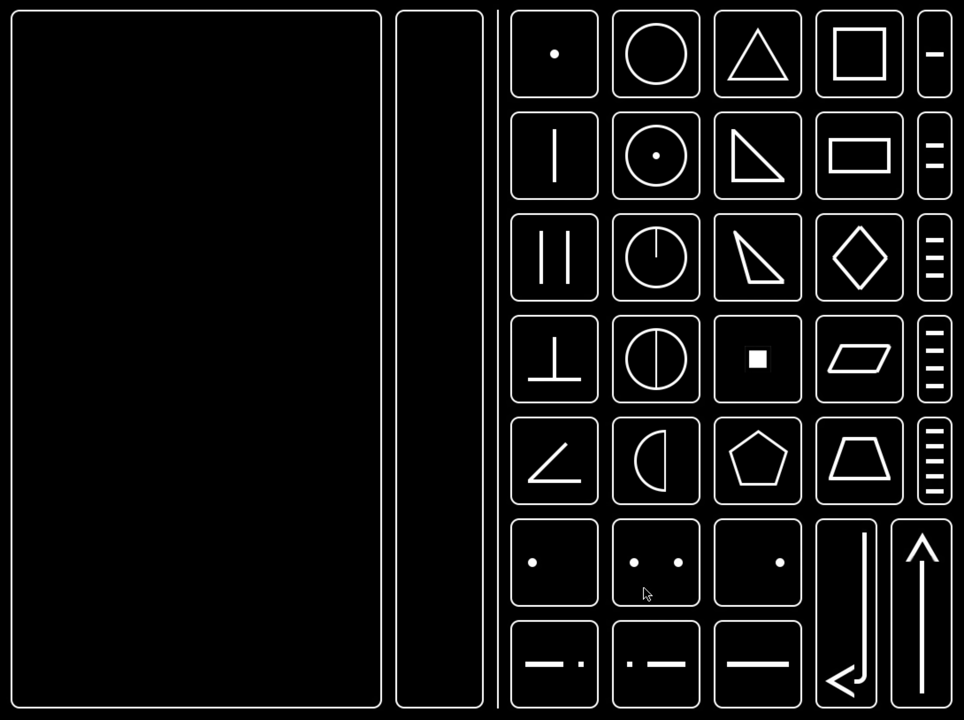
mouse_move(431, 483)
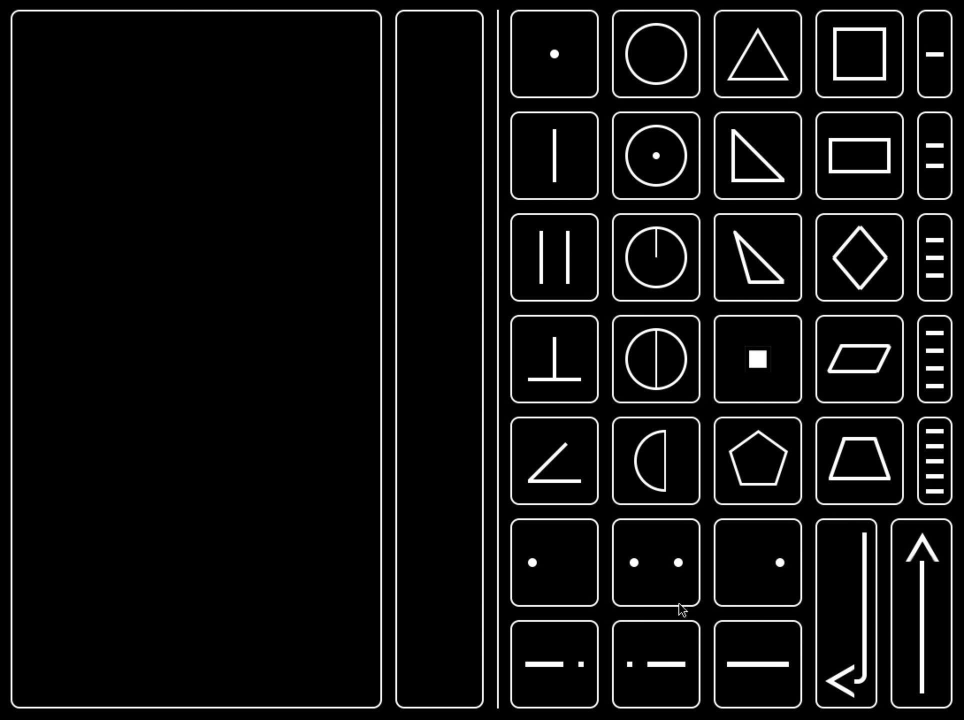
mouse_move(410, 514)
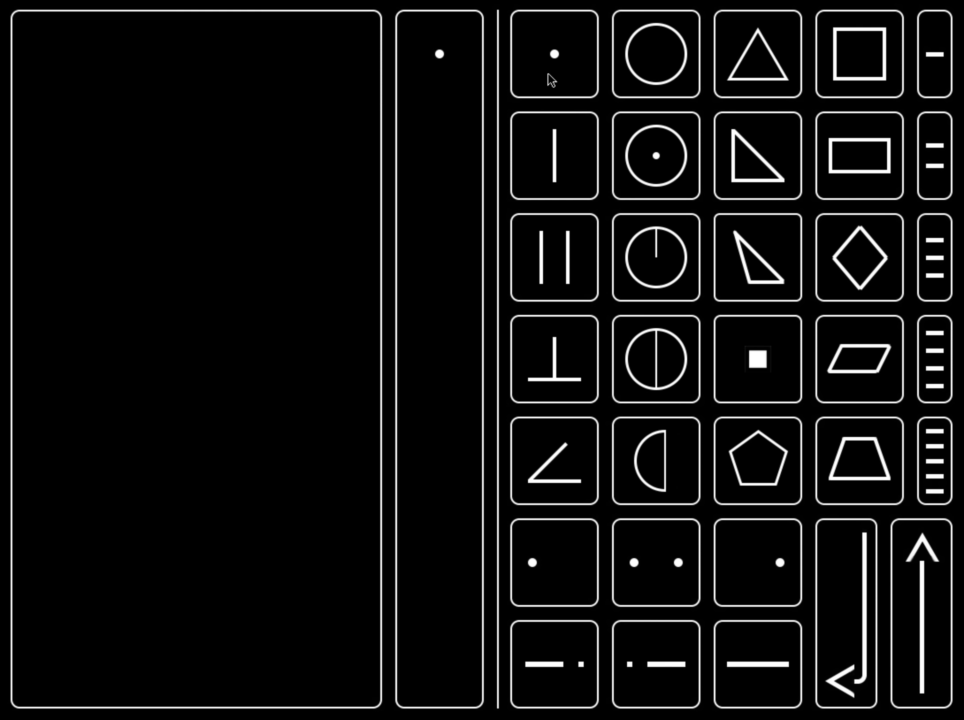
mouse_move(441, 214)
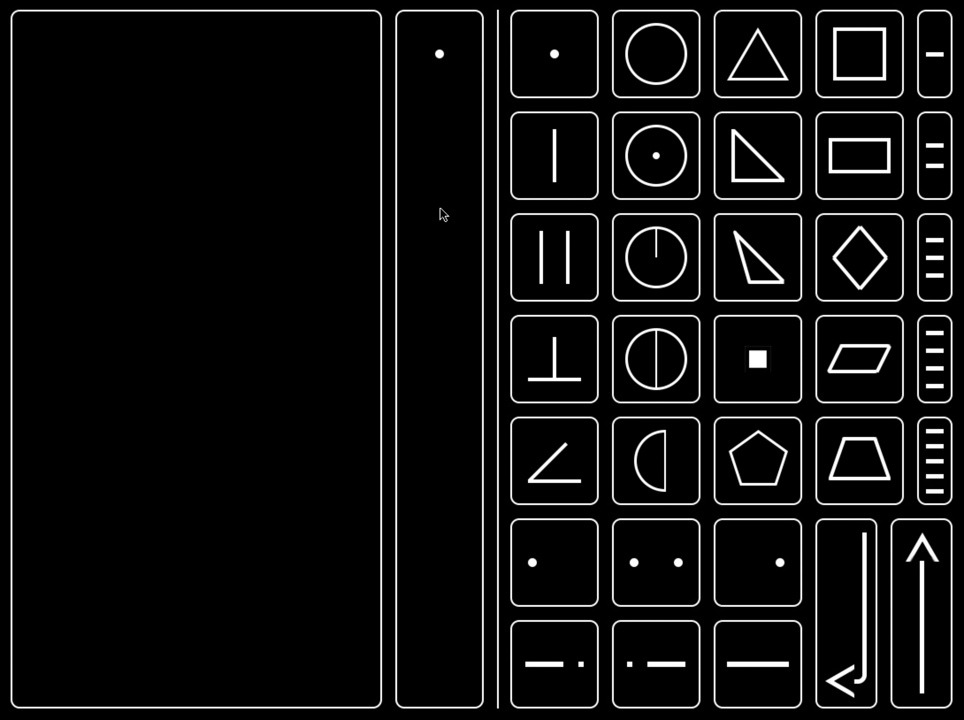
Add the place and what glyphs to complete the four-glyph question.
left_click(858, 57)
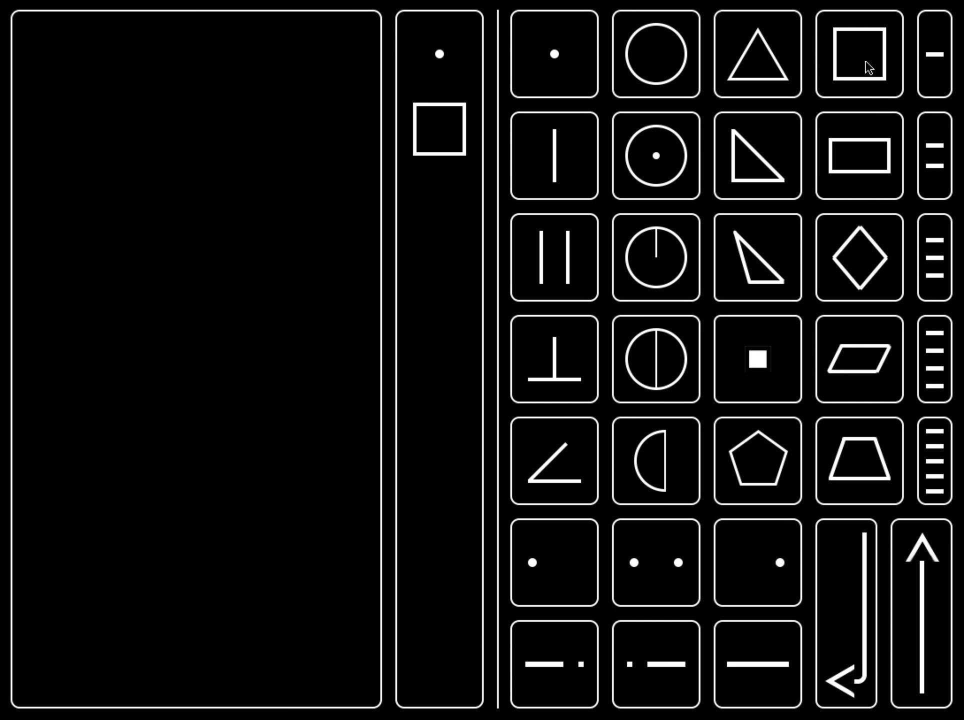
mouse_move(397, 354)
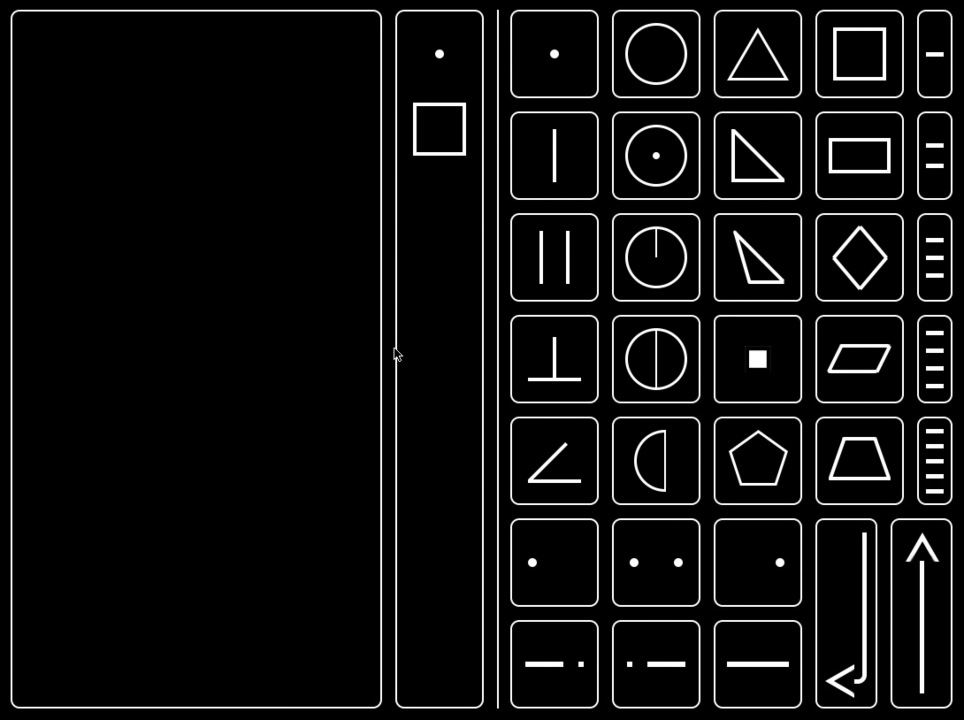
mouse_move(643, 713)
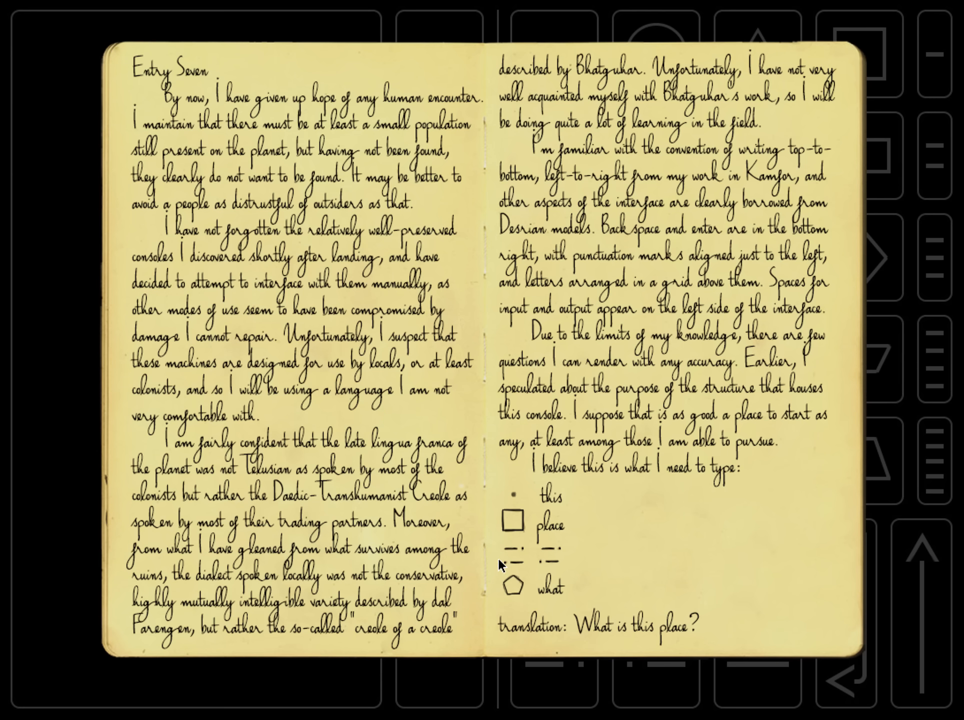
mouse_move(523, 553)
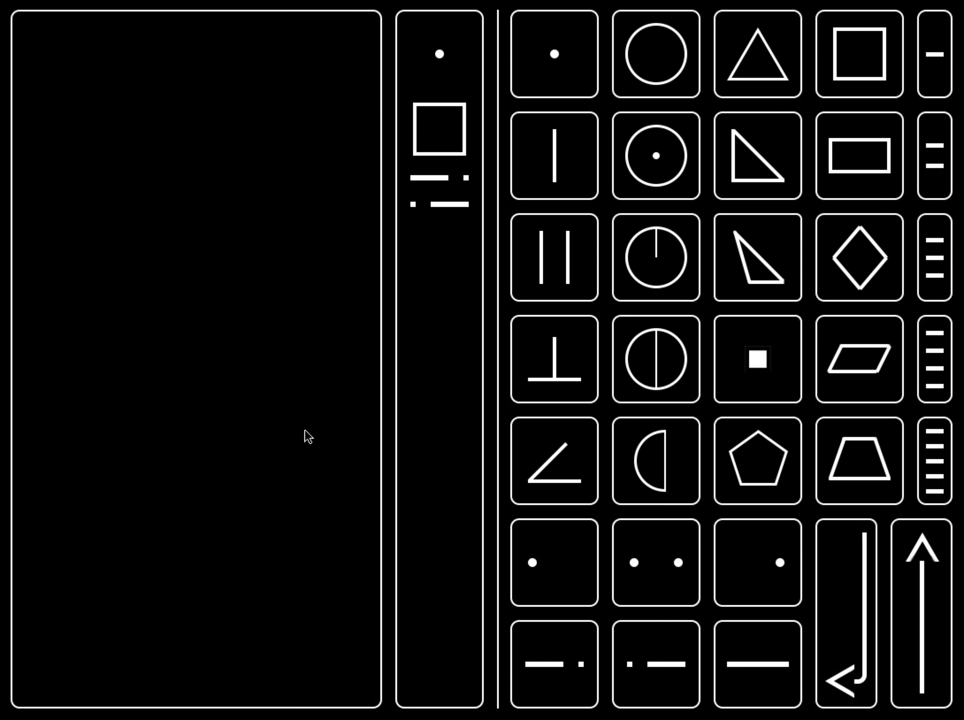
left_click(753, 458)
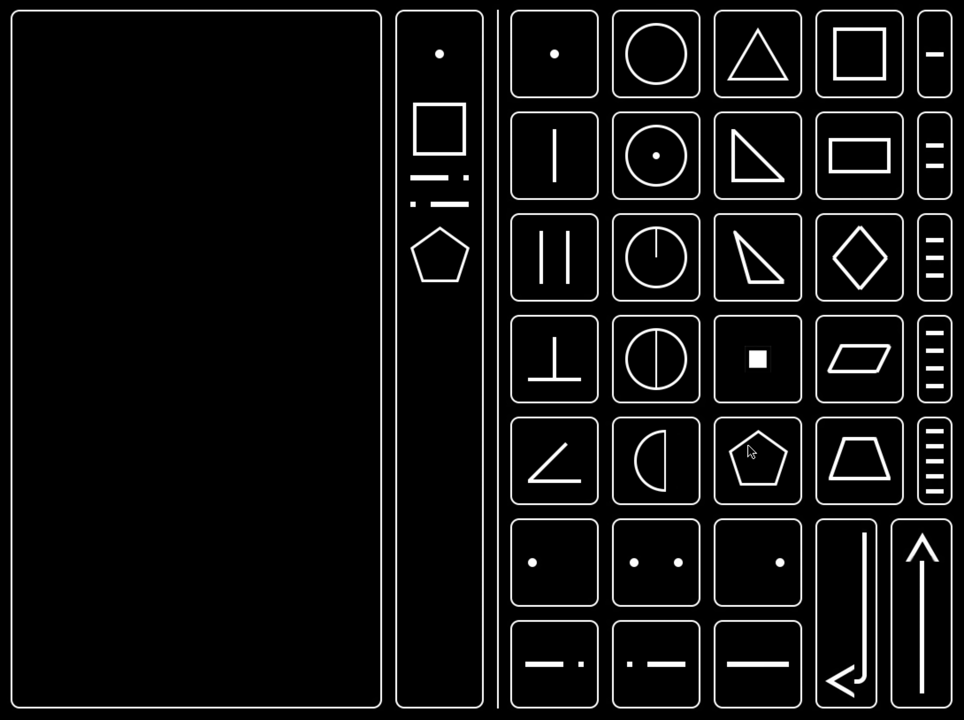
mouse_move(751, 454)
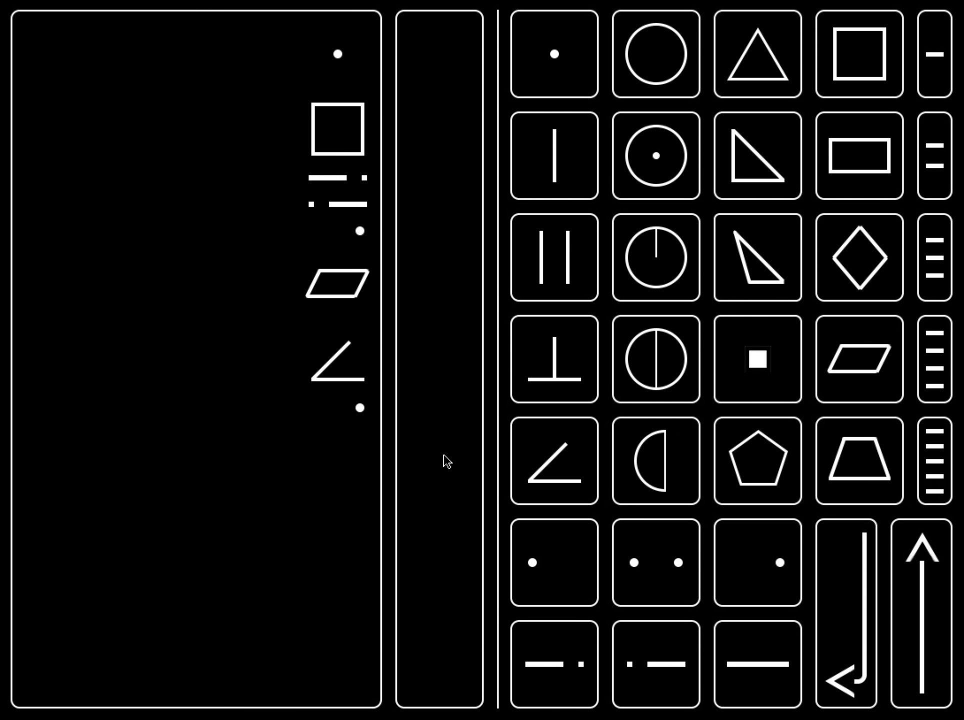
mouse_move(443, 329)
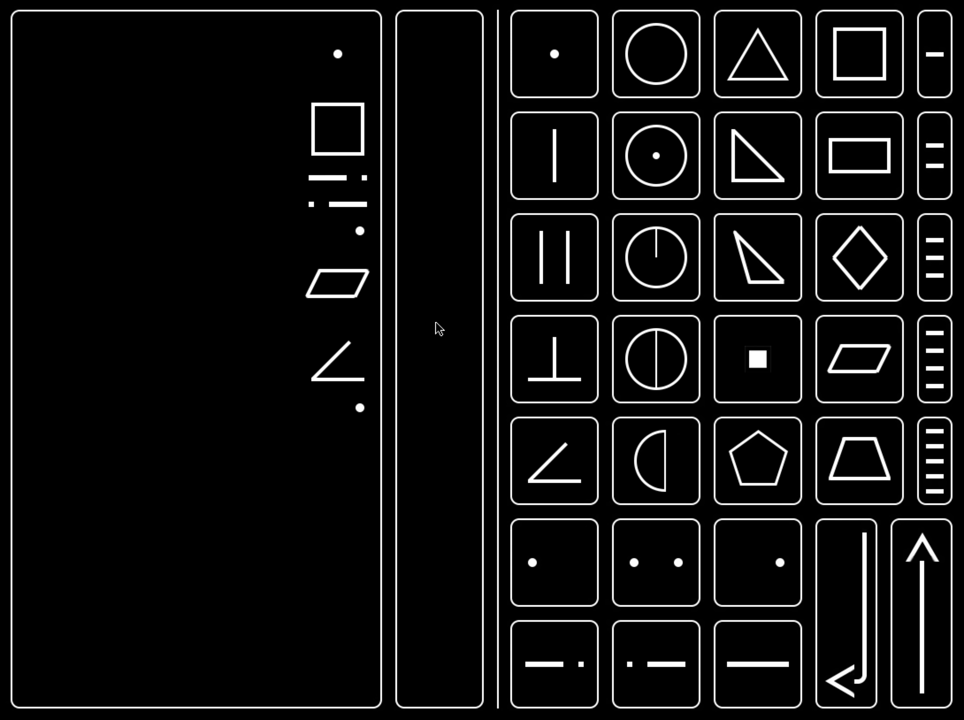
mouse_move(322, 233)
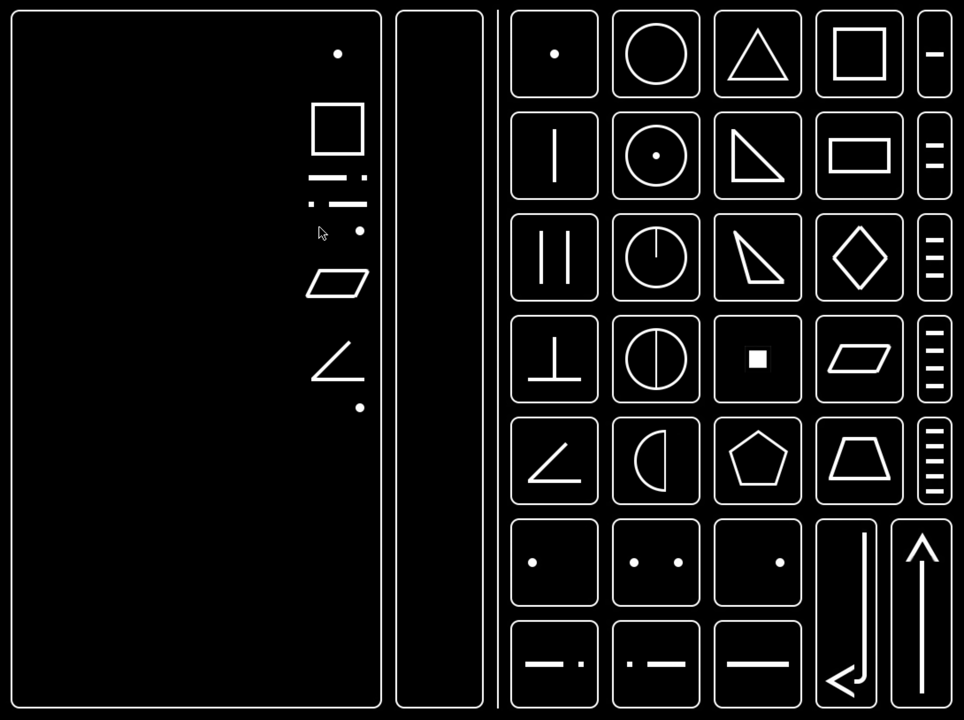
mouse_move(354, 159)
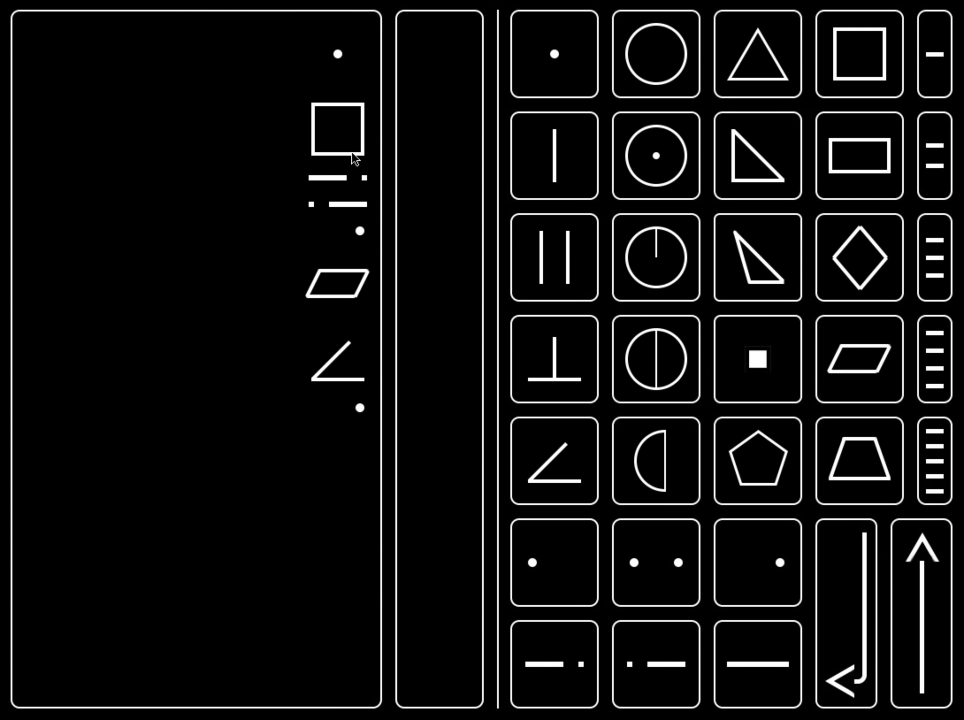
mouse_move(325, 207)
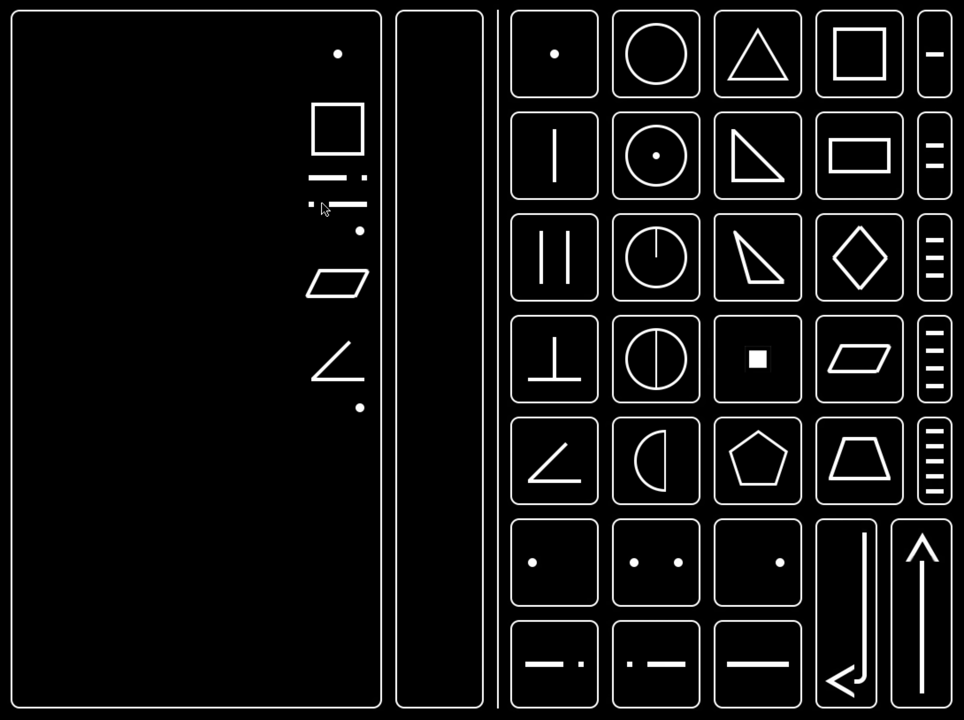
mouse_move(351, 214)
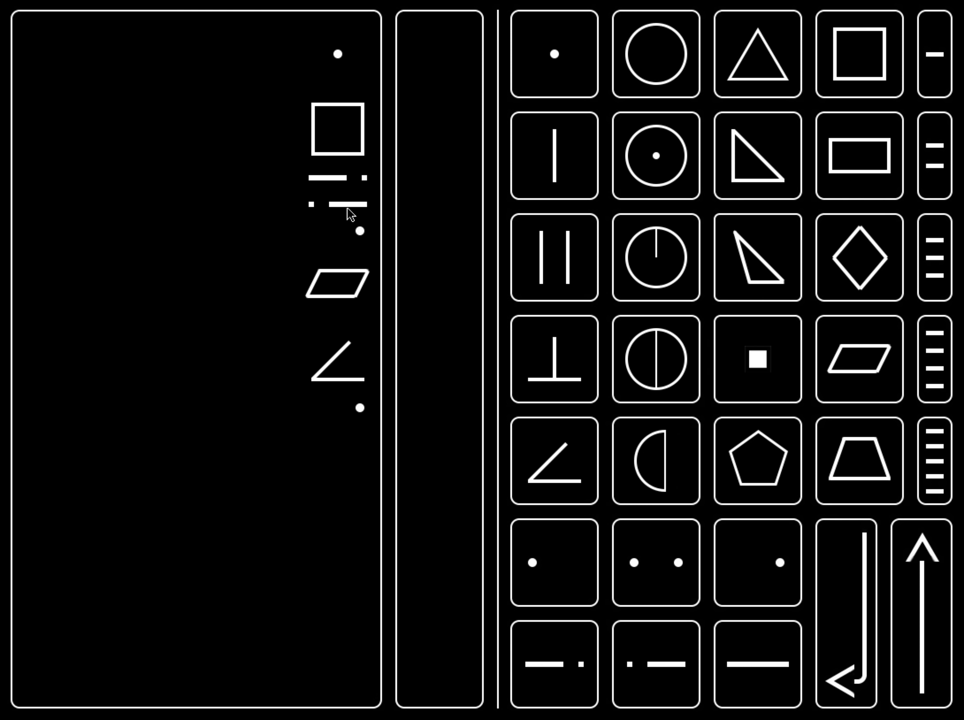
mouse_move(458, 467)
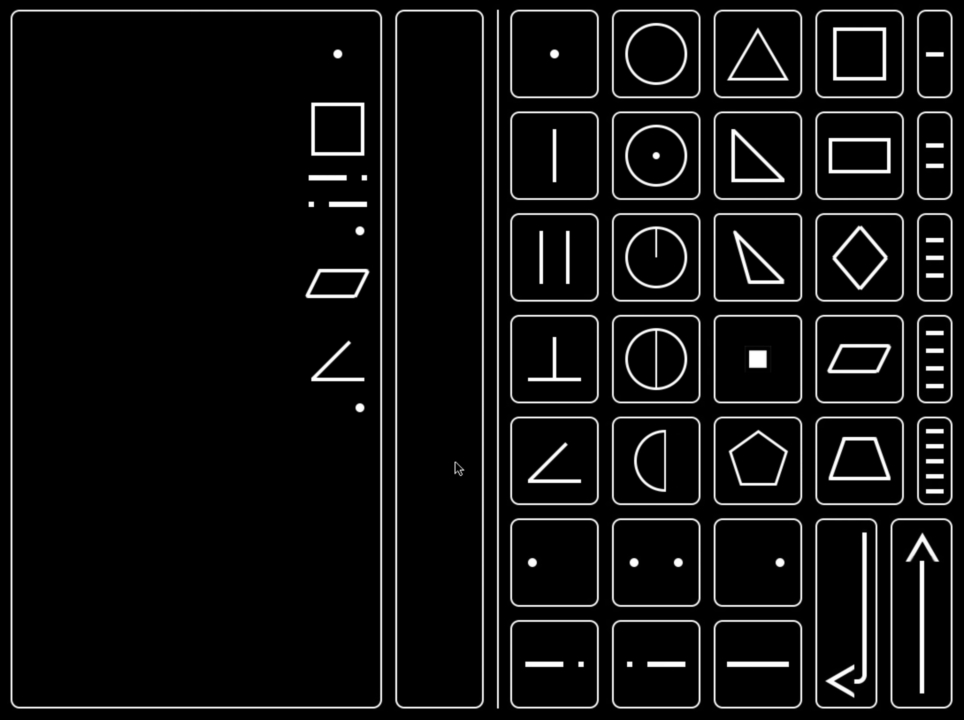
mouse_move(664, 541)
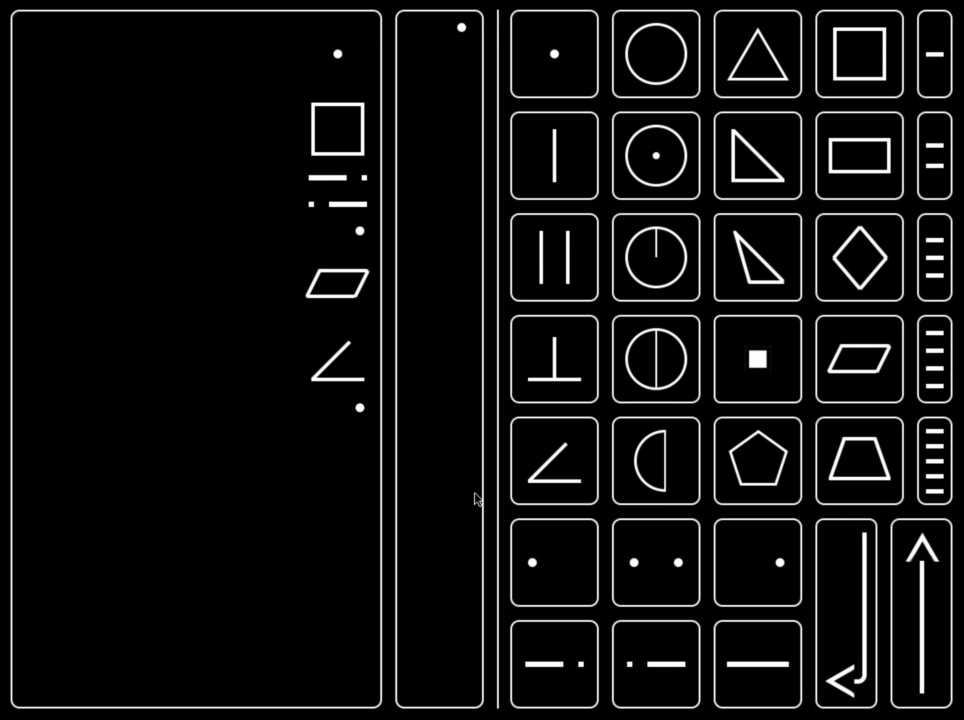
mouse_move(378, 303)
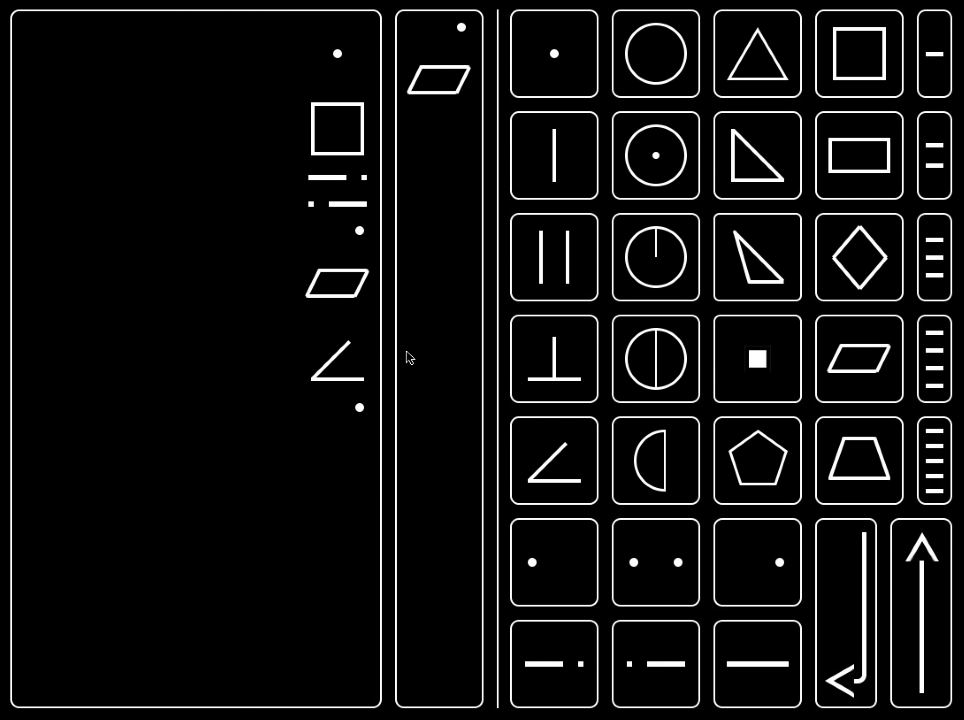
mouse_move(561, 487)
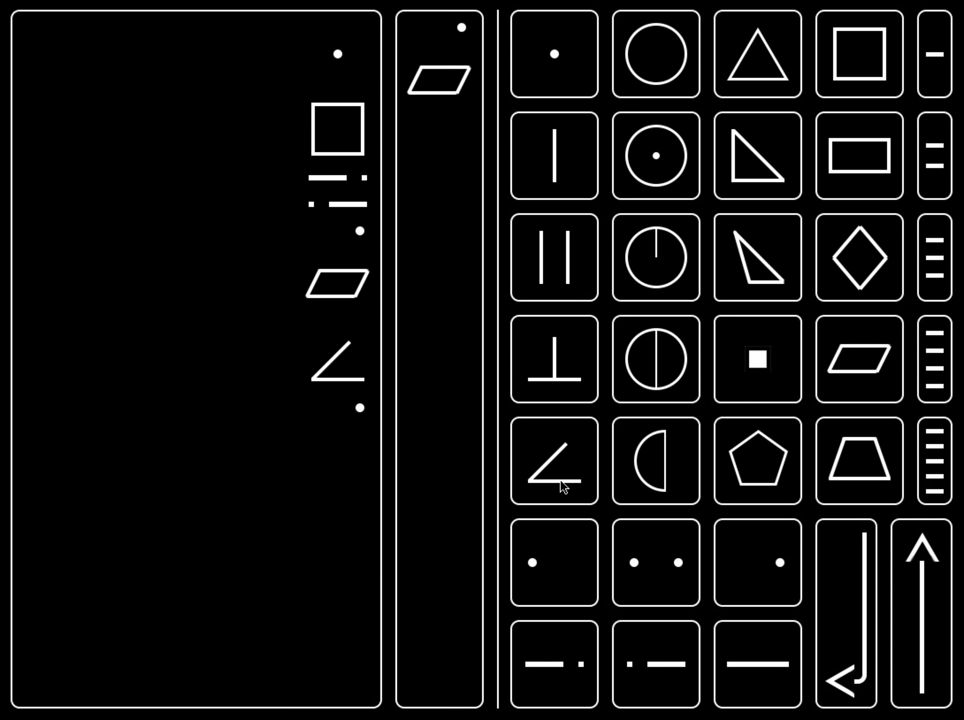
Add the angle glyph to the follow-up name question.
left_click(558, 470)
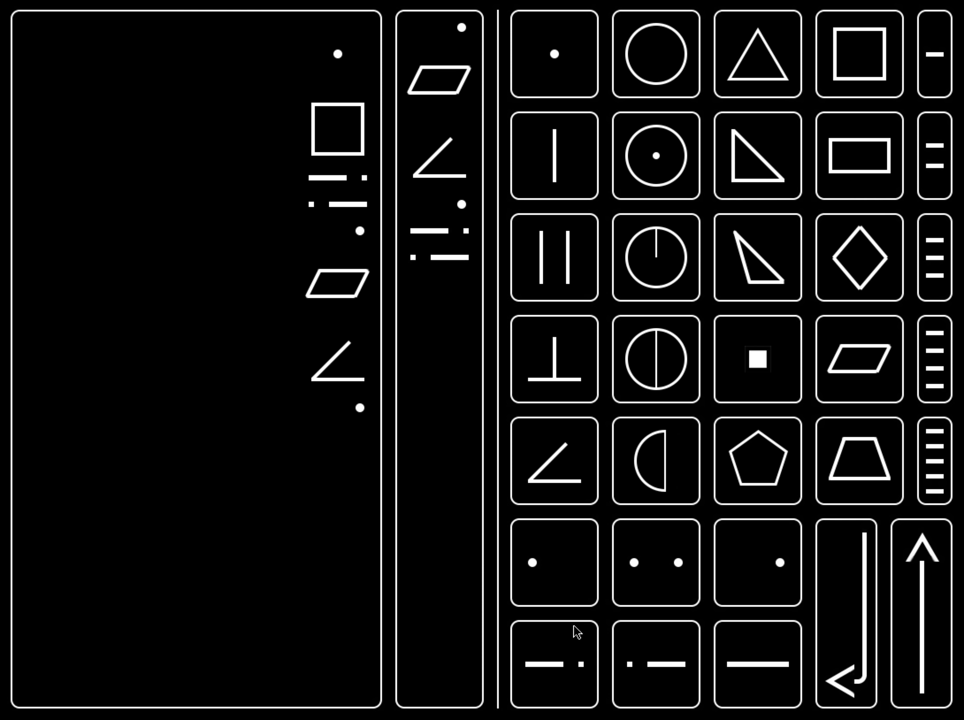
mouse_move(776, 505)
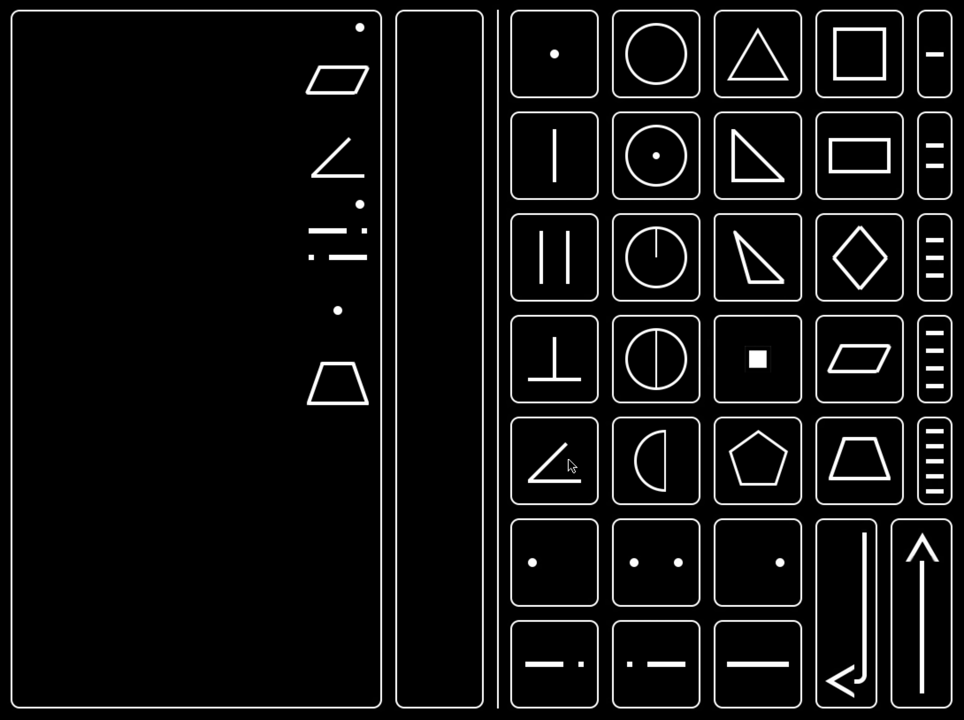
mouse_move(385, 114)
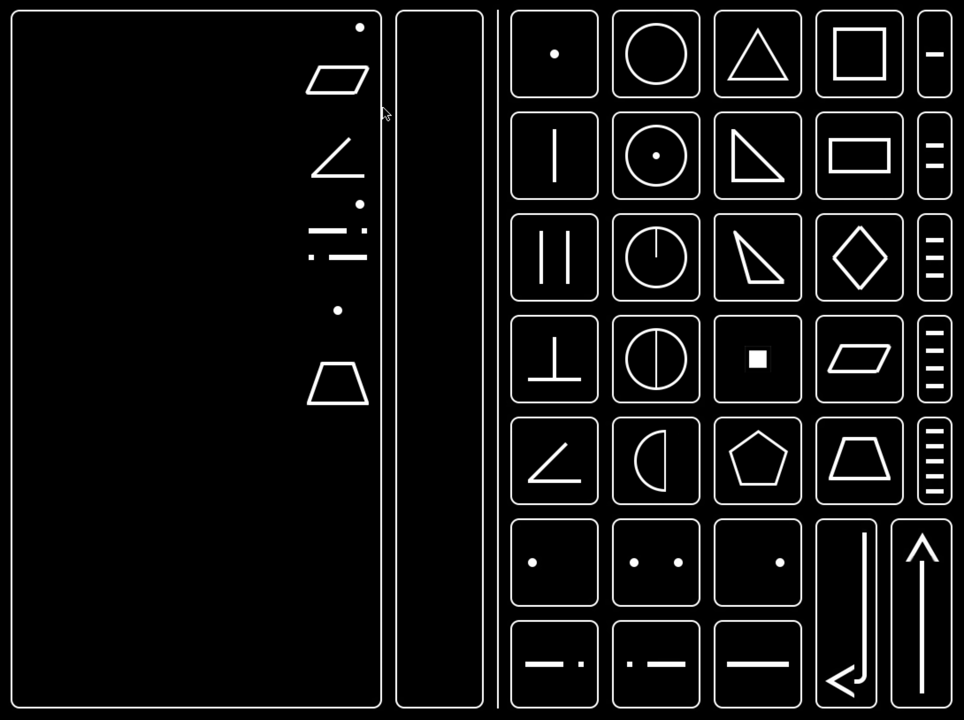
mouse_move(359, 259)
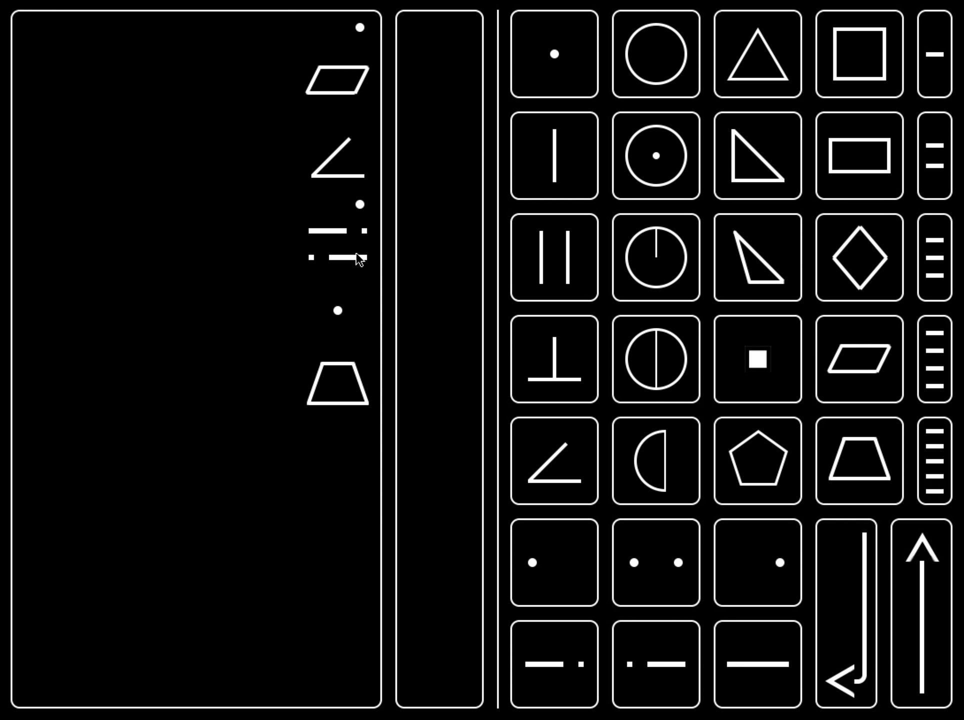
mouse_move(279, 422)
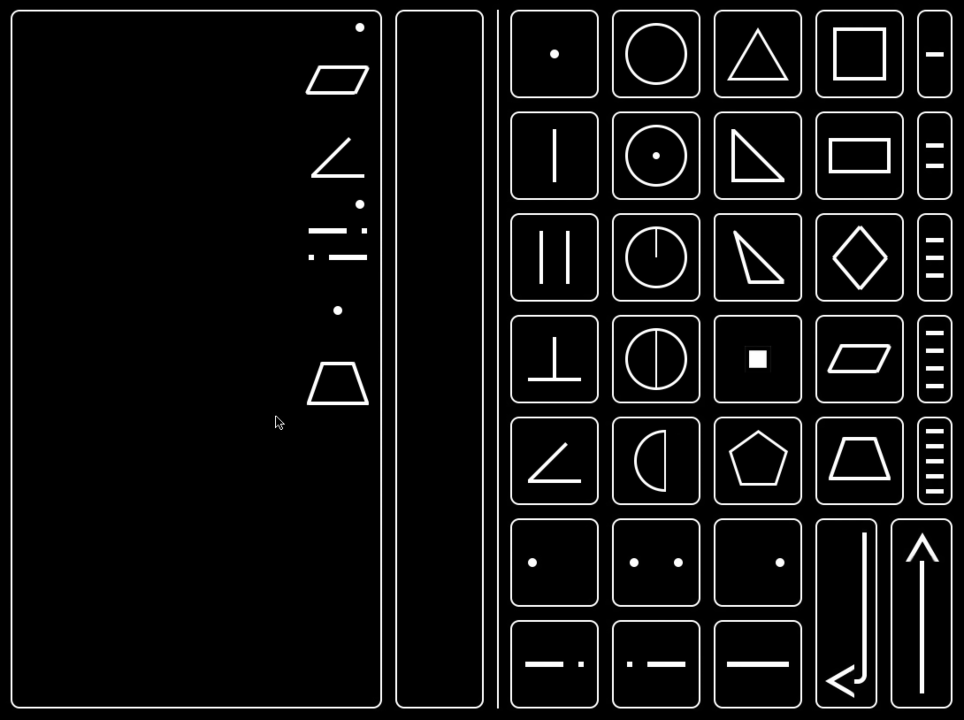
mouse_move(326, 389)
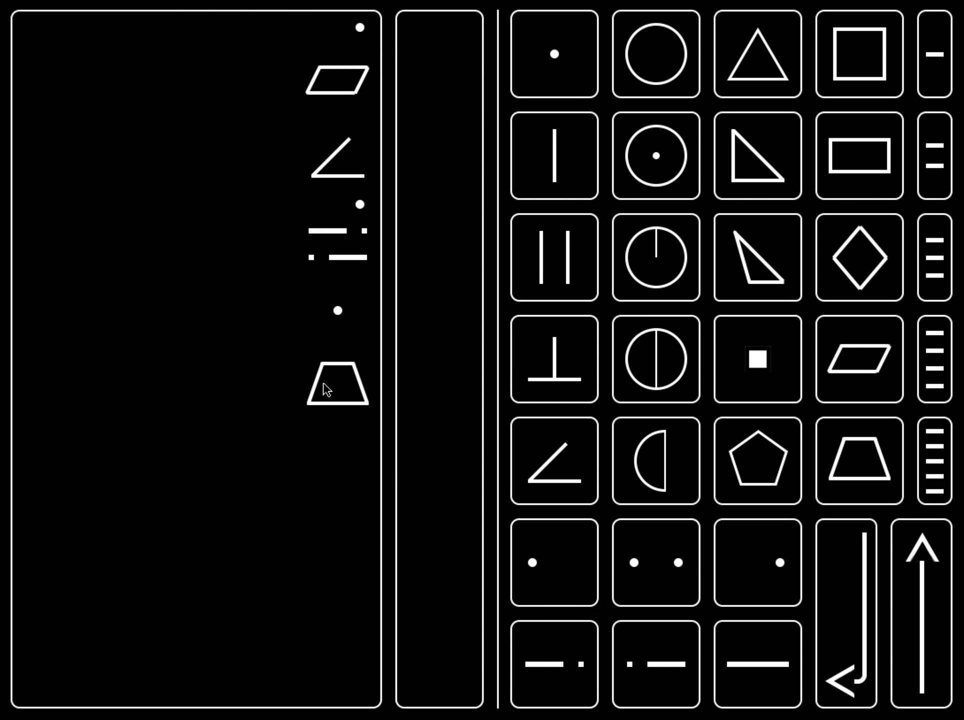
mouse_move(336, 433)
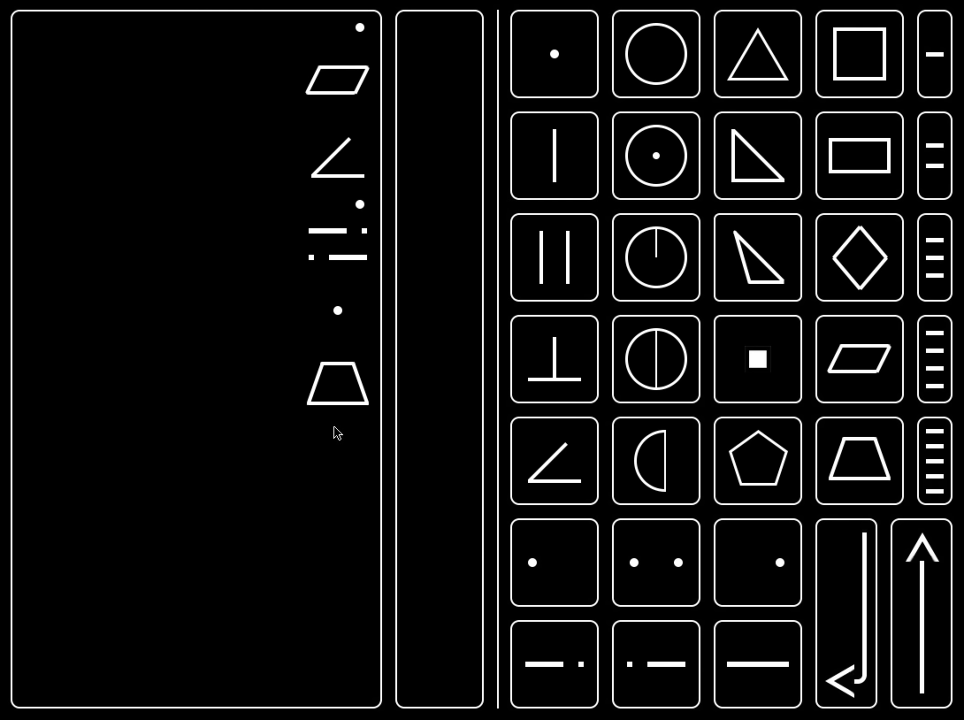
mouse_move(408, 340)
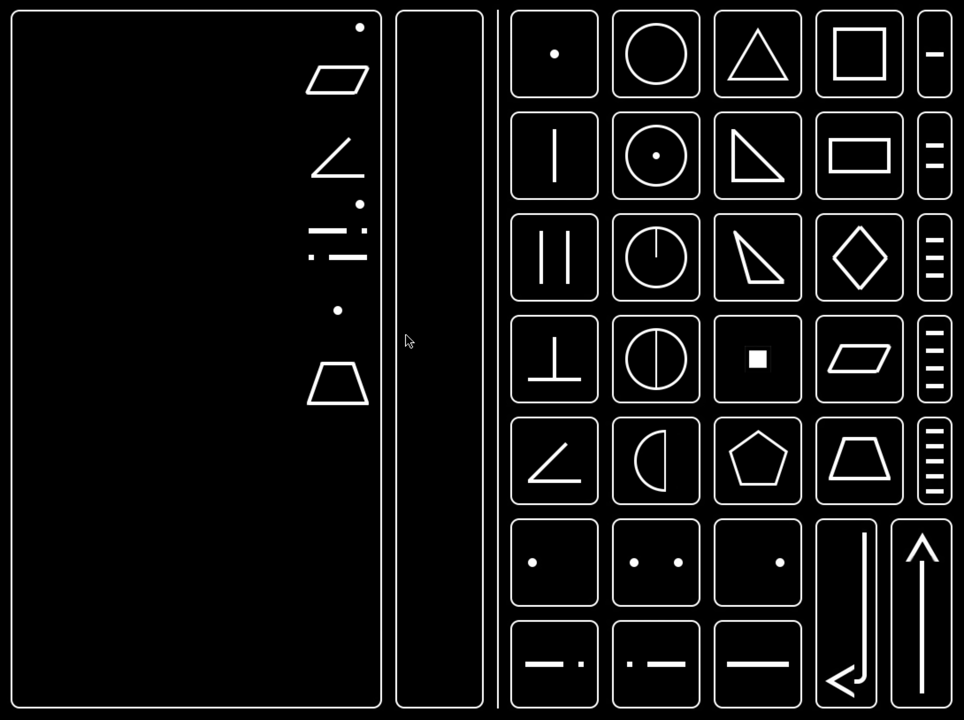
mouse_move(437, 537)
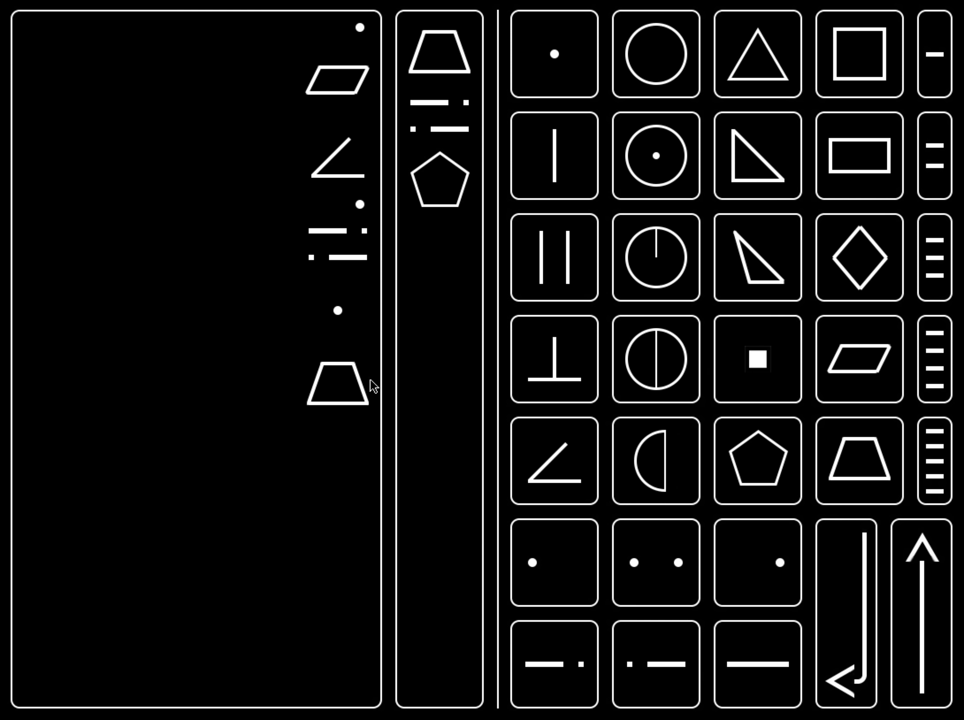
mouse_move(861, 560)
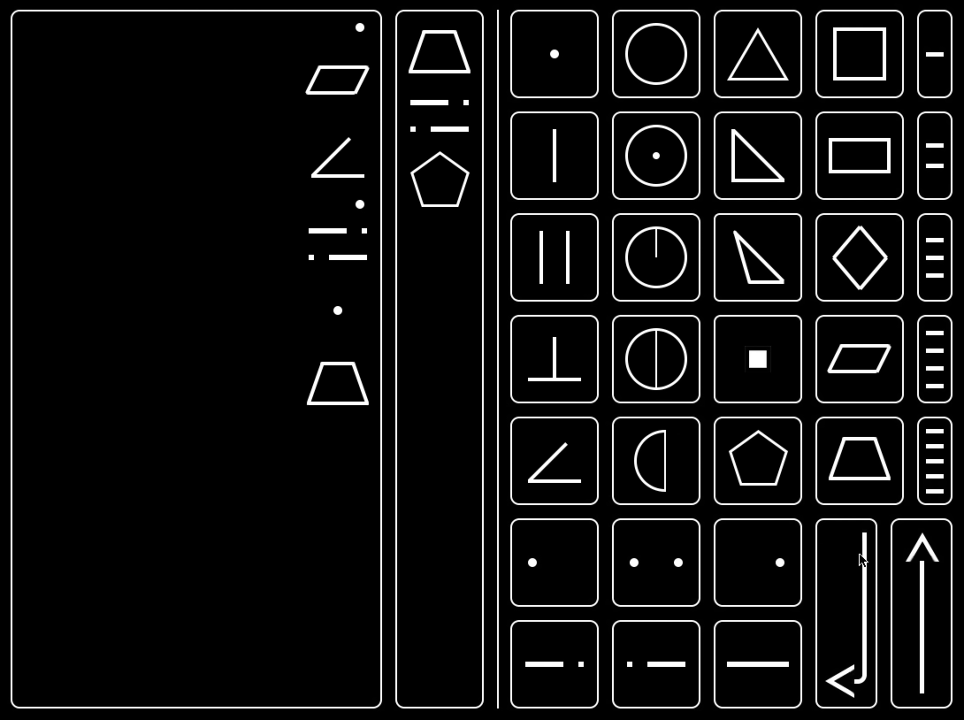